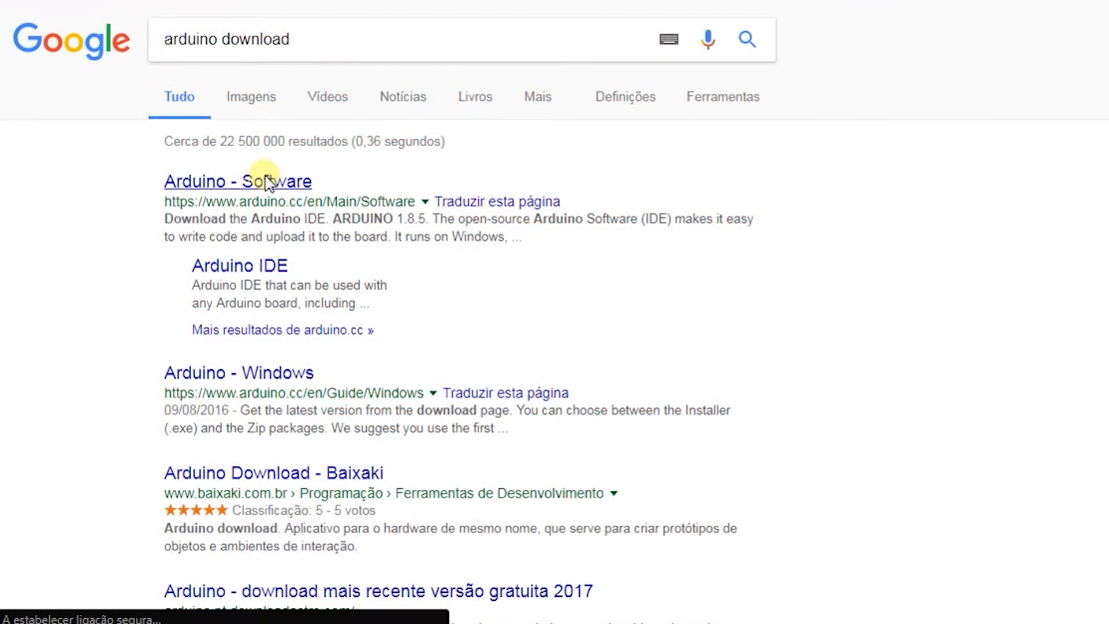
Step: Open the 'Arduino - Software' result and scroll to the Arduino 1.8.5 IDE downloads
click(266, 181)
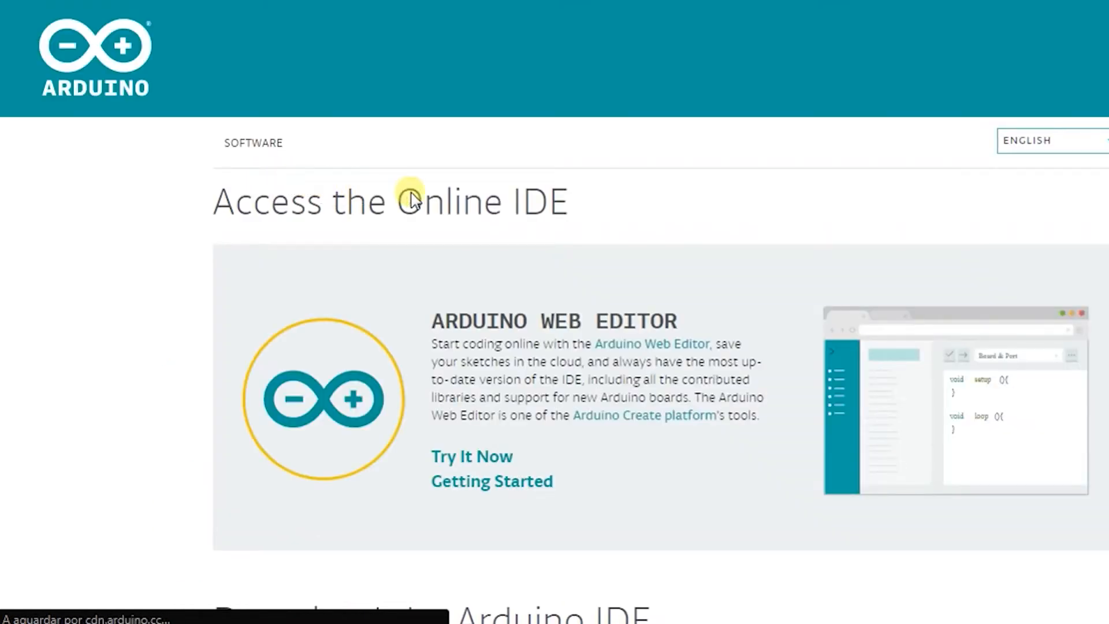
scroll(down, 3)
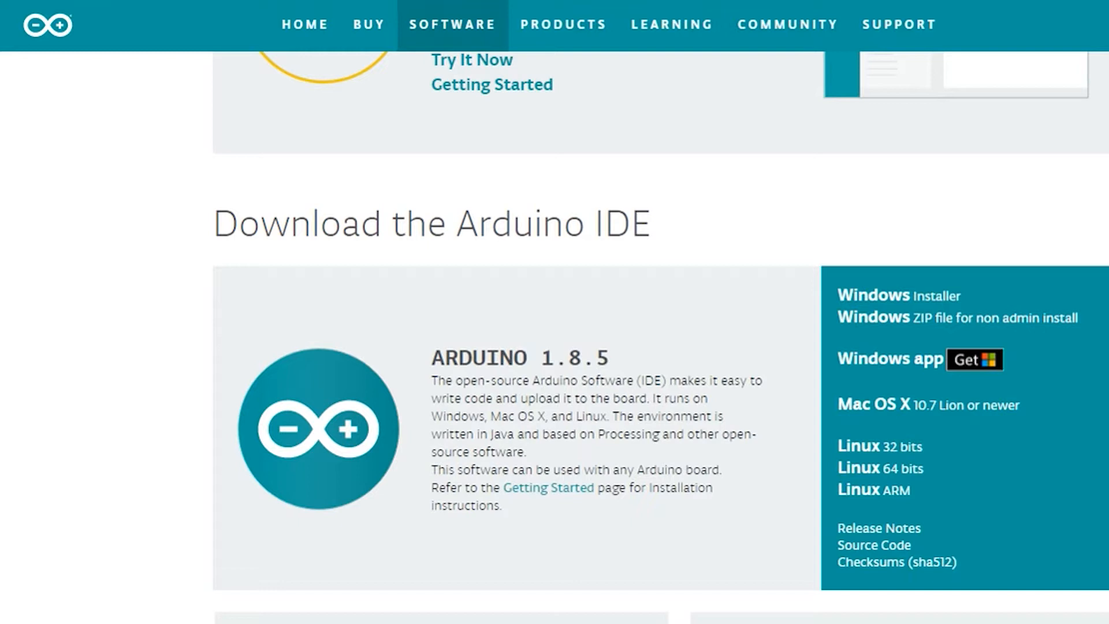
mouse_move(369, 578)
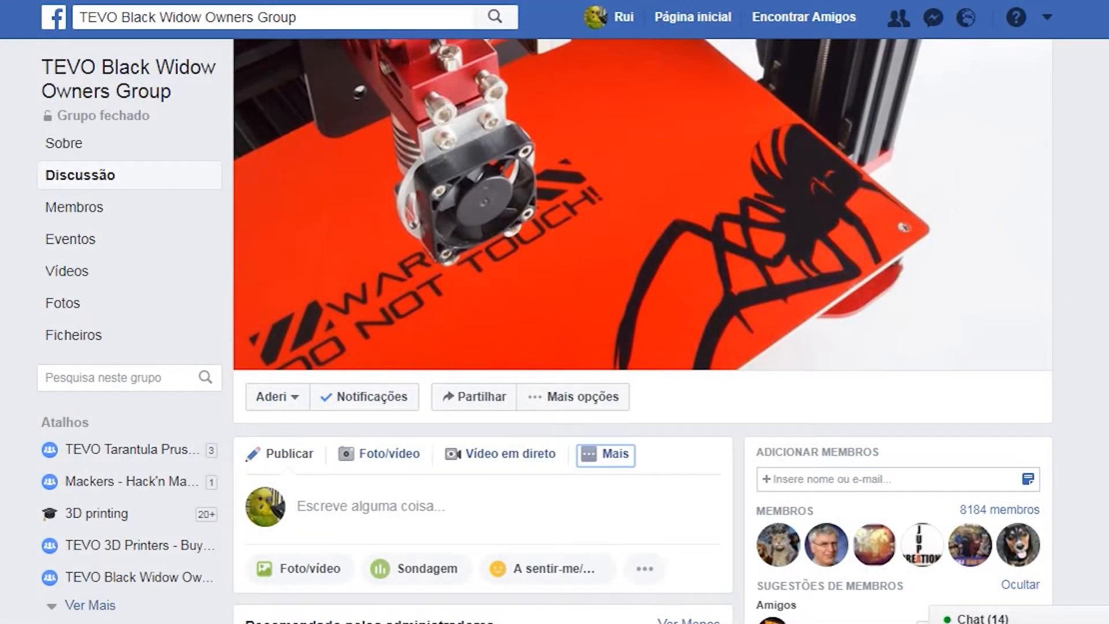
Step: Scroll to the group's pinned welcome post and expand it with 'Ver Mais'
scroll(down, 3)
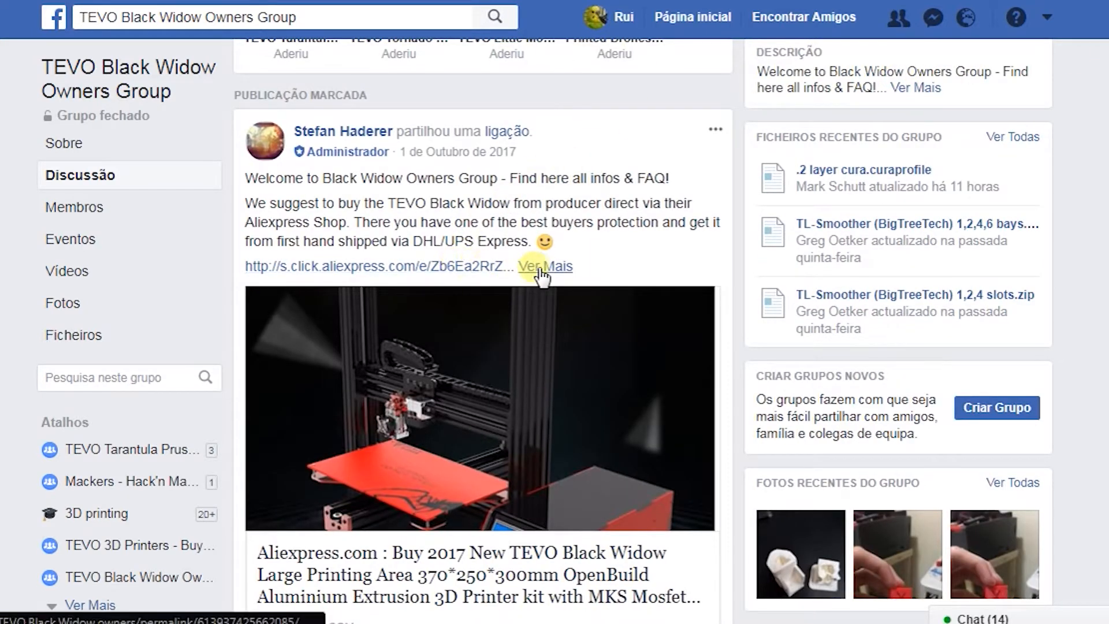
click(544, 266)
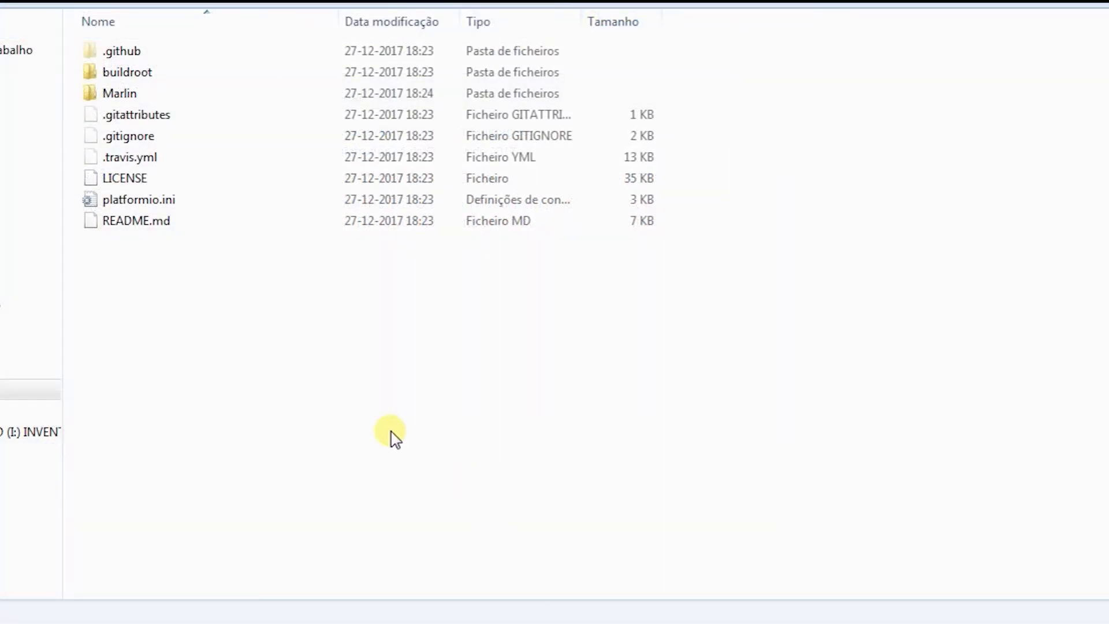
Step: Open the Marlin folder and launch Marlin.ino in the Arduino IDE
click(118, 93)
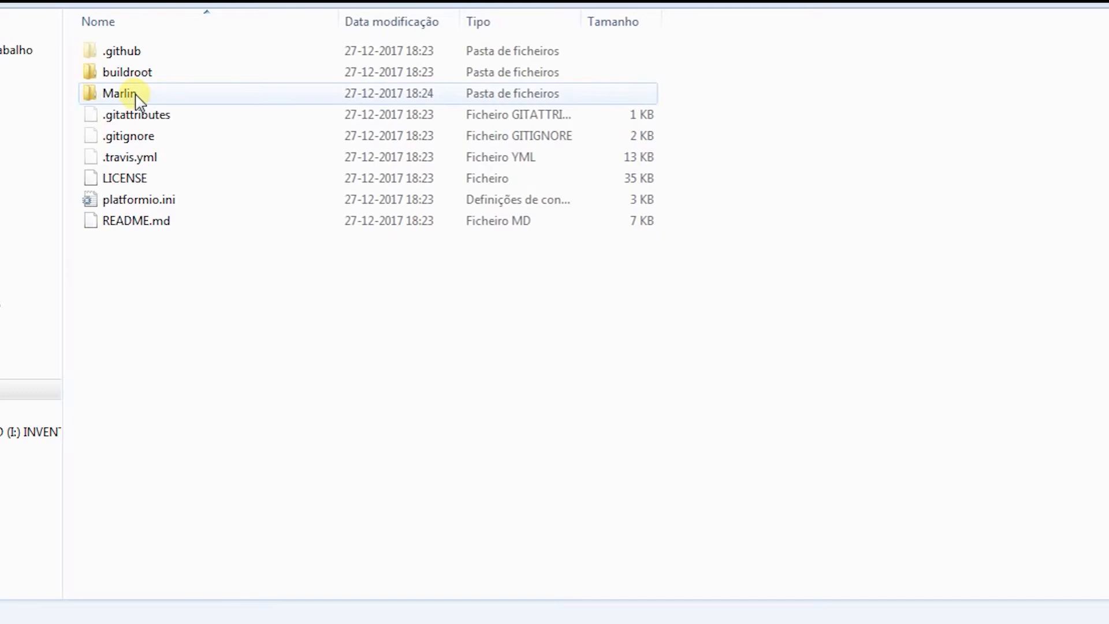
double_click(118, 93)
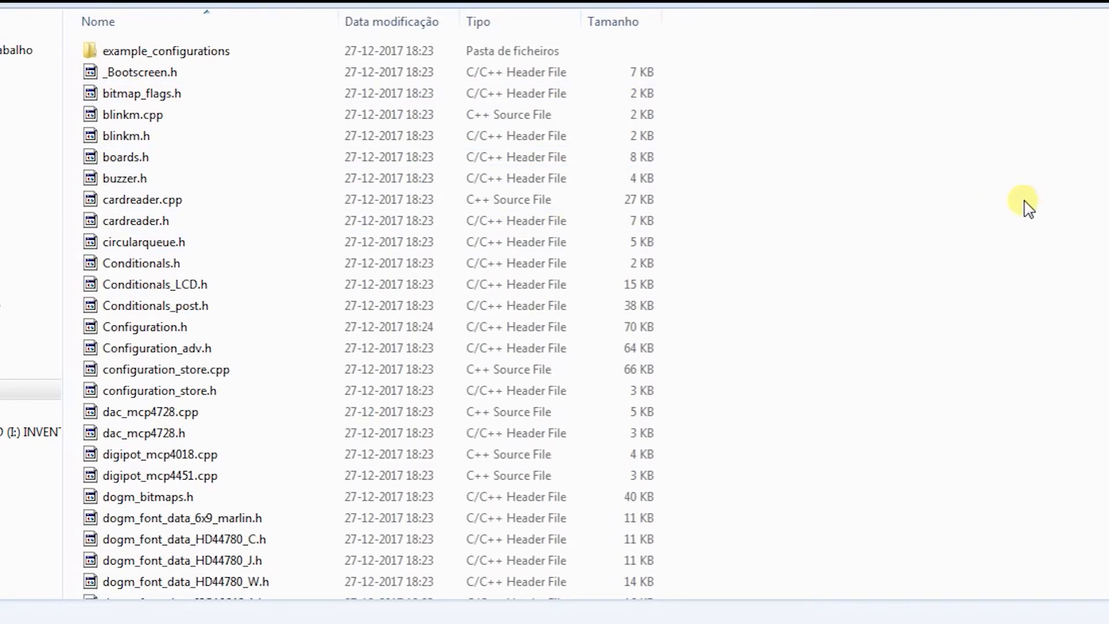
scroll(down, 3)
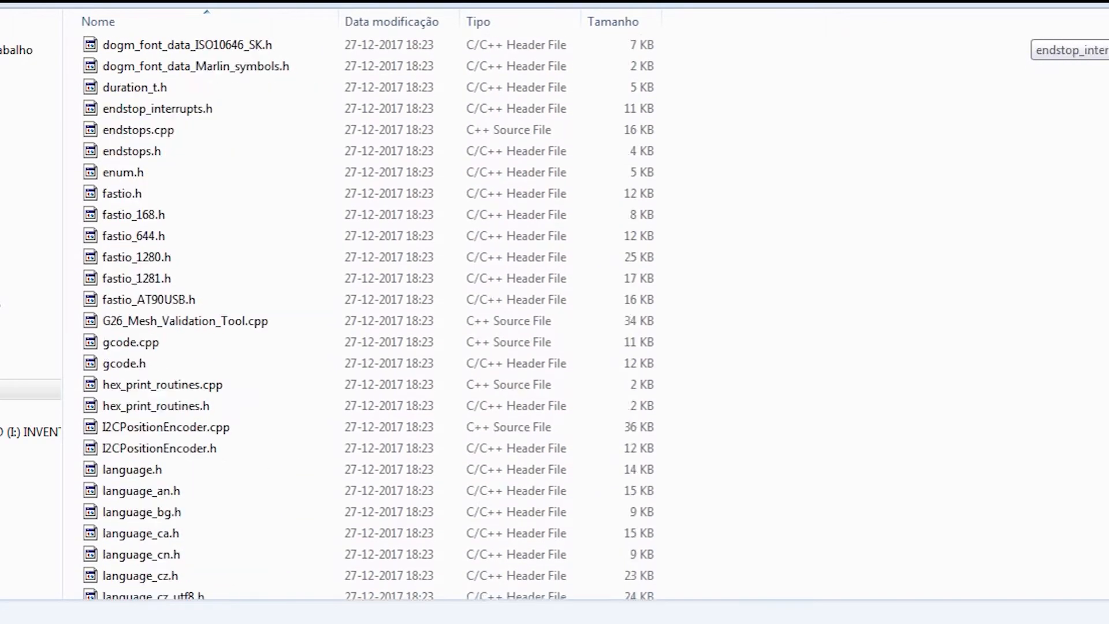
scroll(down, 3)
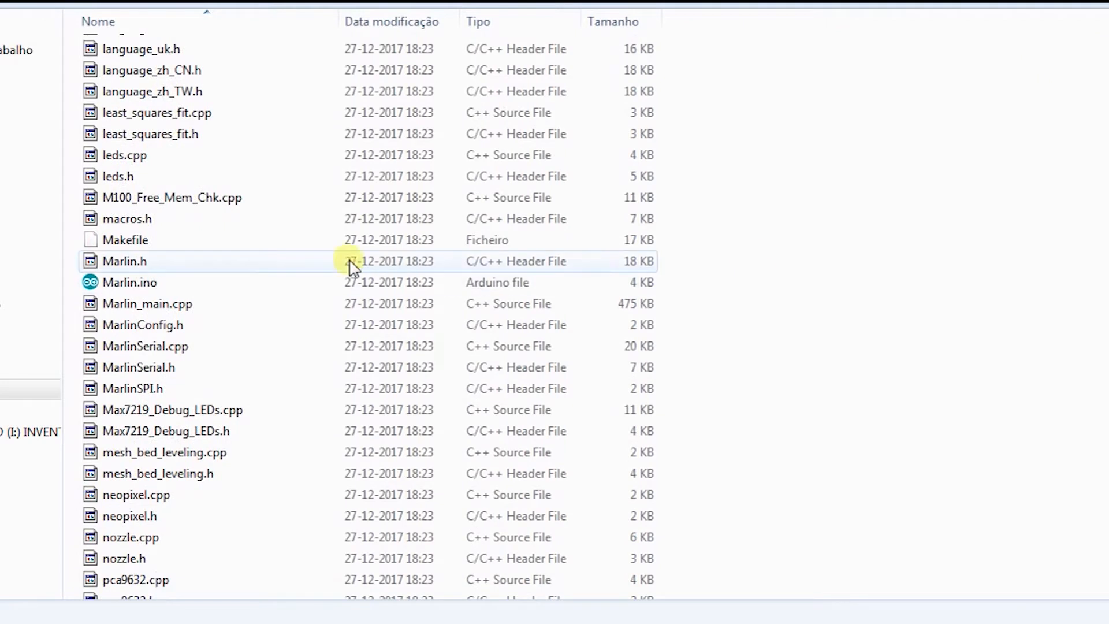
click(130, 282)
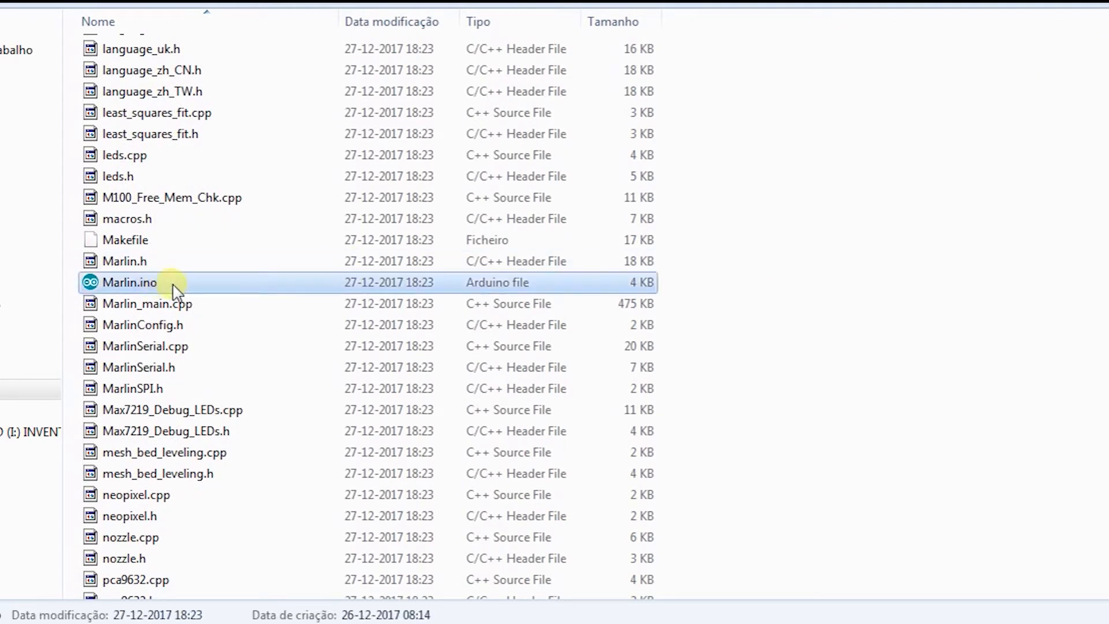
mouse_move(193, 290)
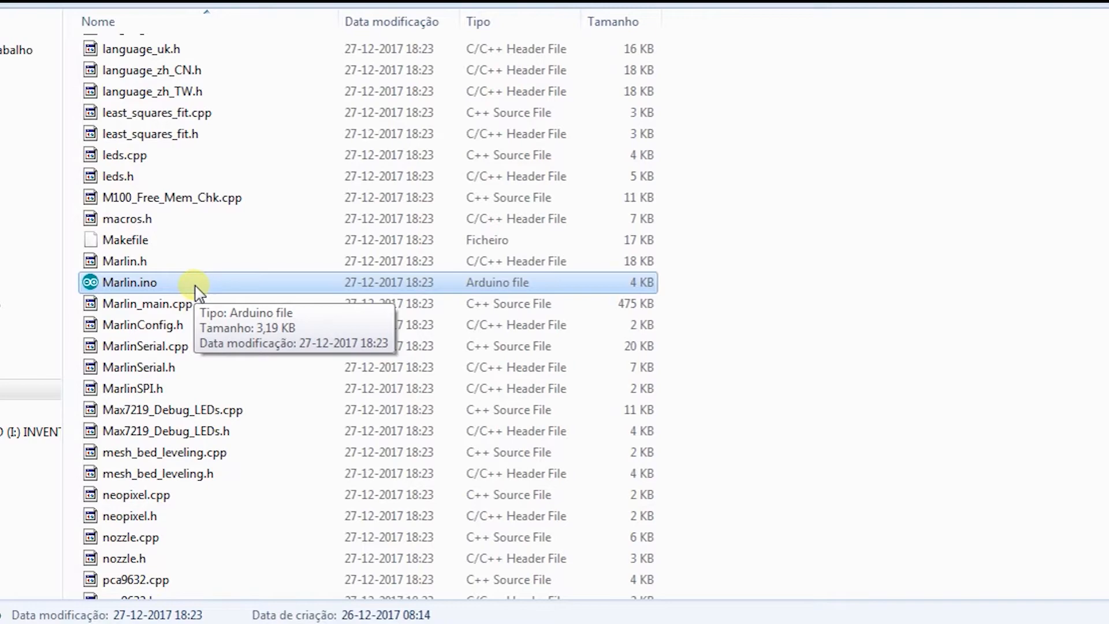
double_click(130, 283)
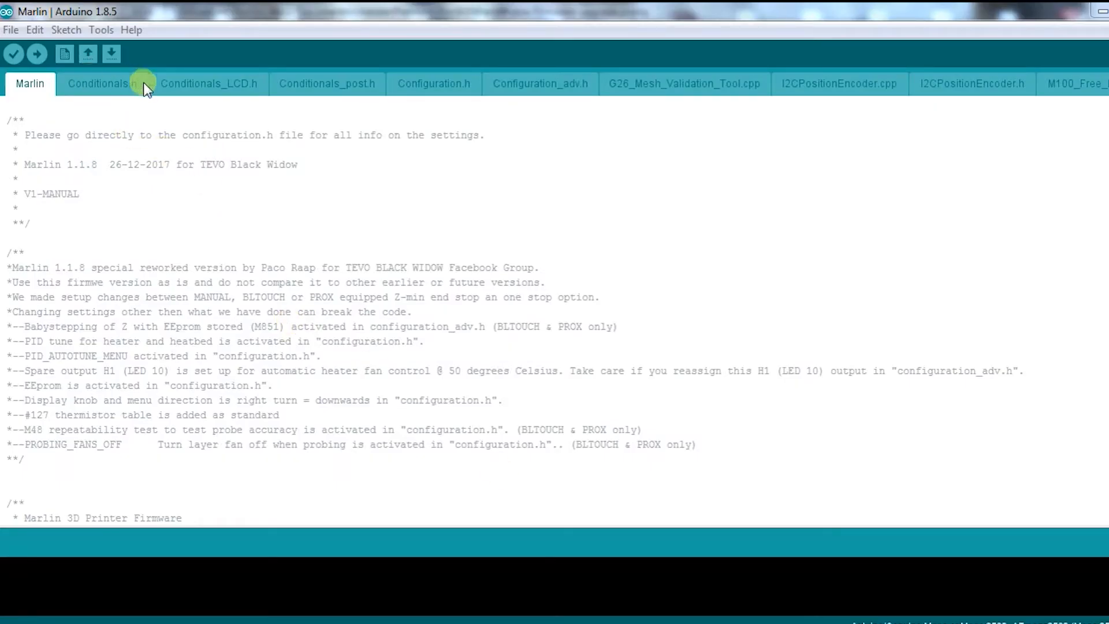
mouse_move(427, 87)
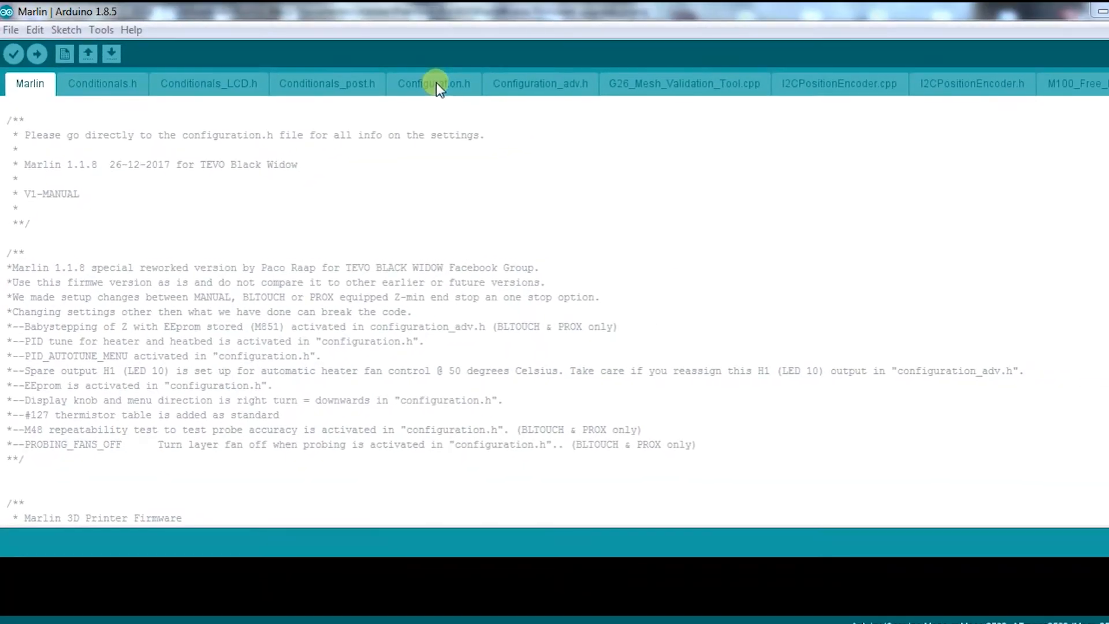
Step: Switch the editor to the Configuration.h tab
click(433, 83)
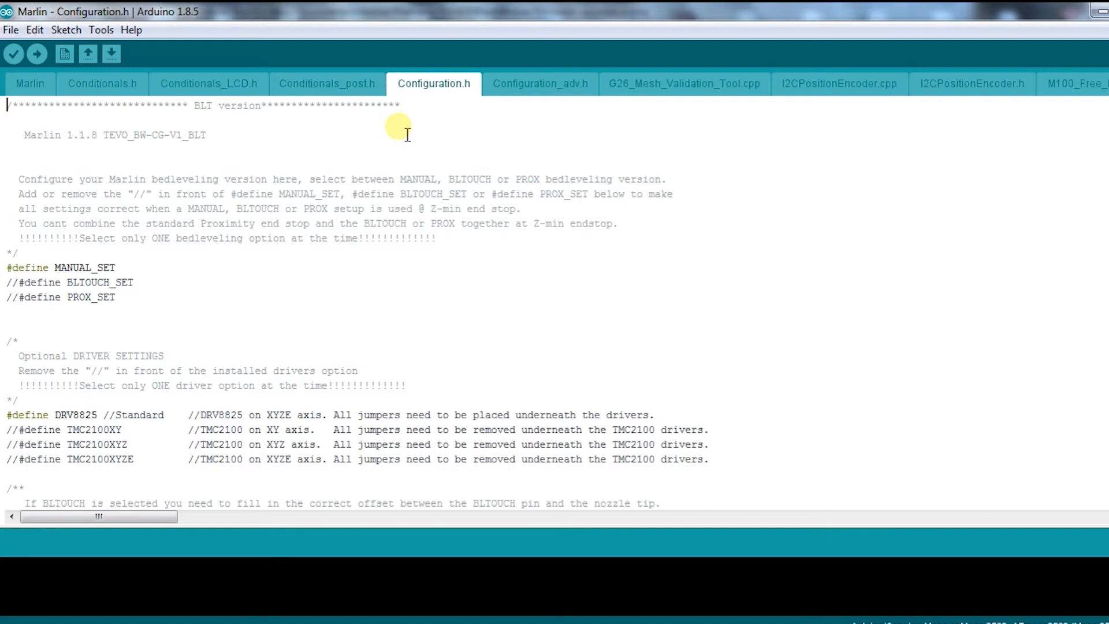
mouse_move(247, 308)
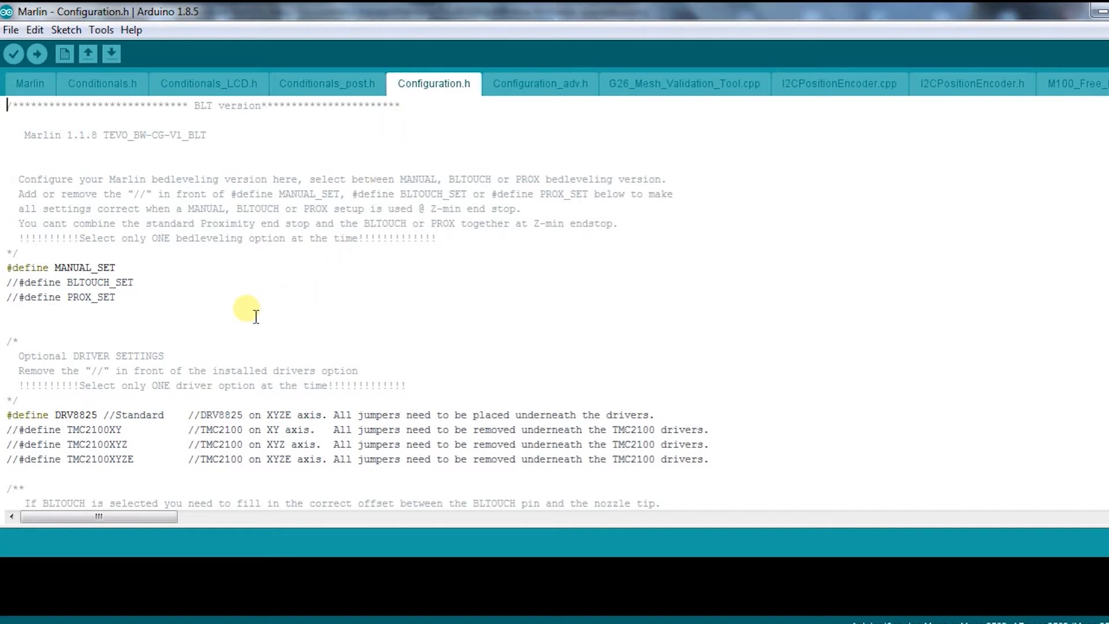
mouse_move(128, 307)
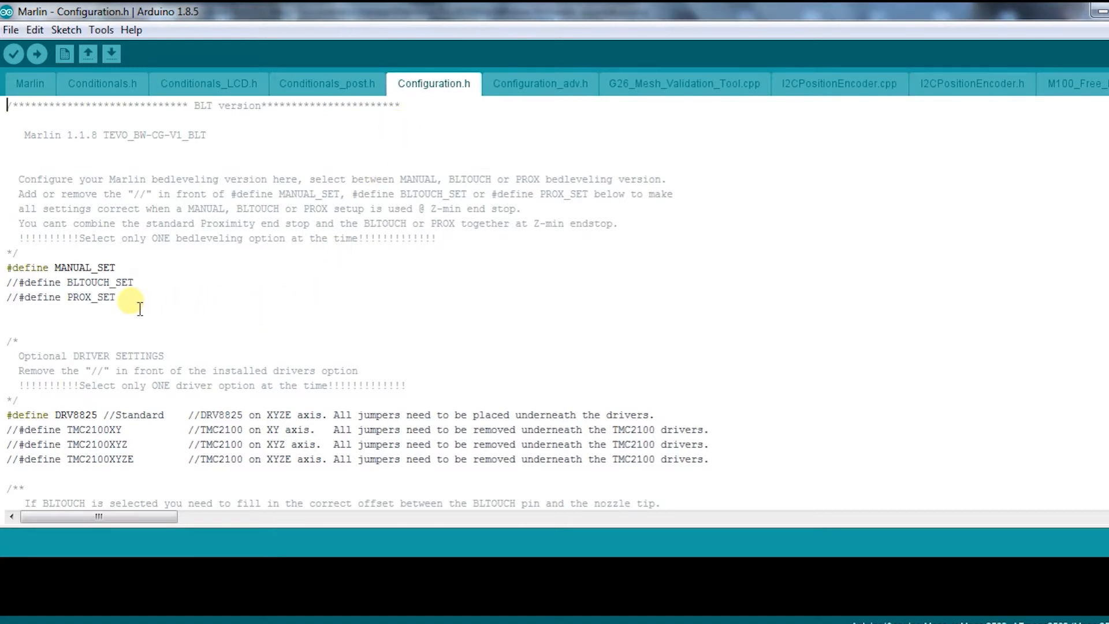
Step: Uncomment #define BLTOUCH_SET and add // before #define MANUAL_SET
drag(7, 267, 117, 297)
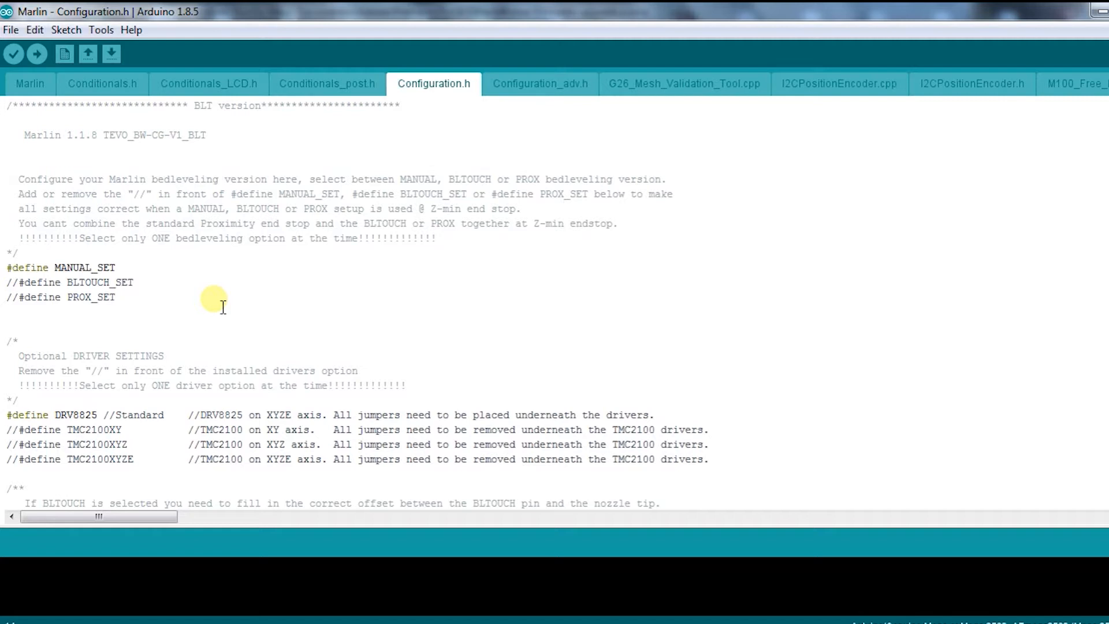
double_click(98, 282)
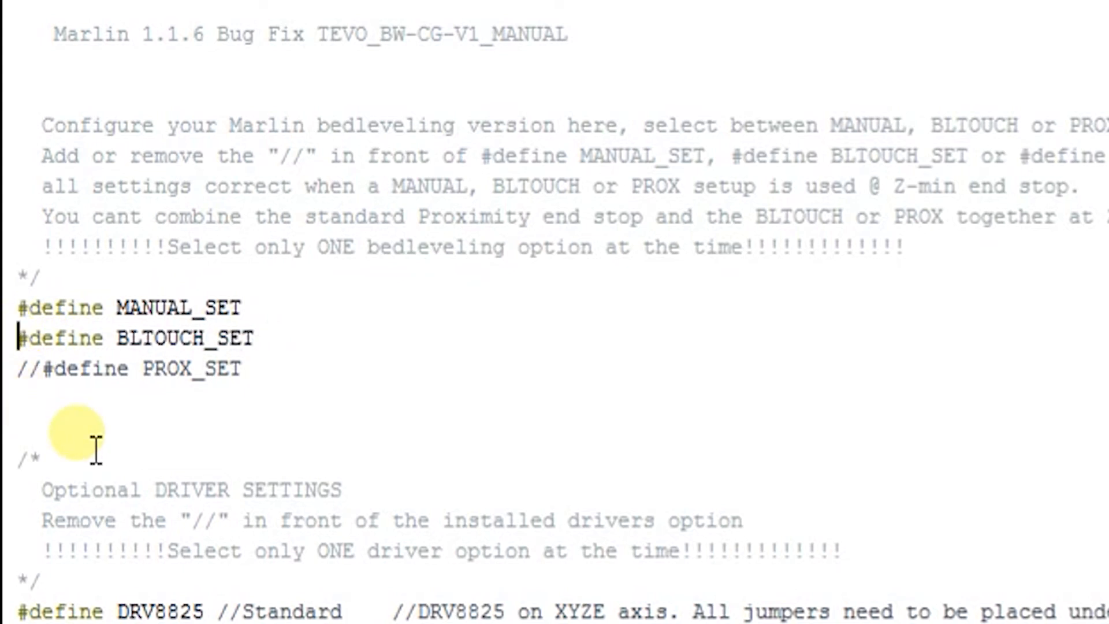
click(23, 307)
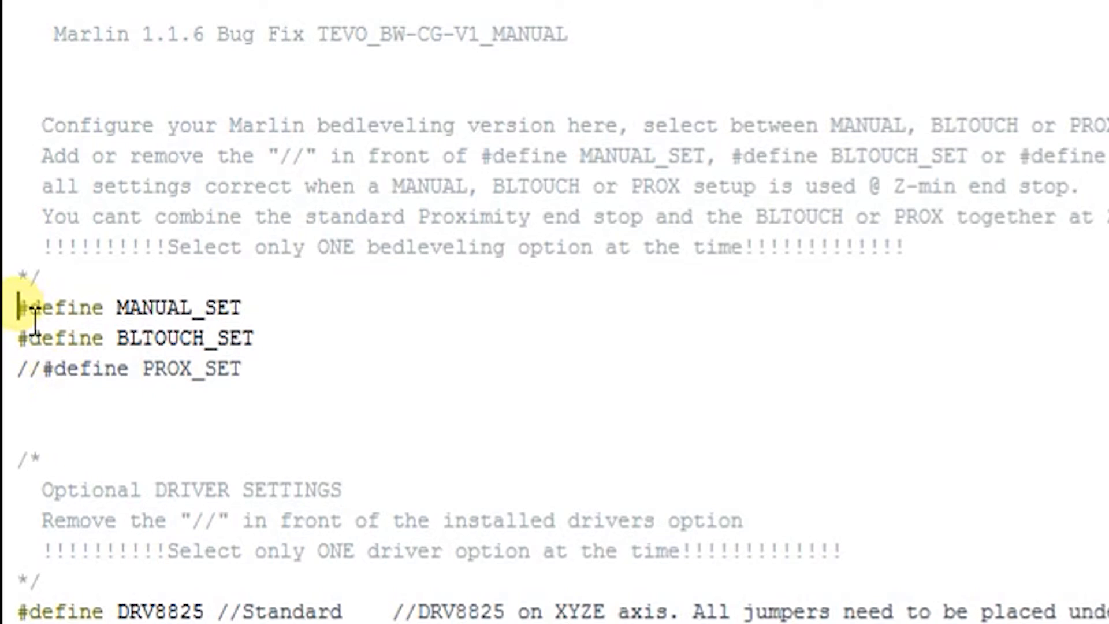
text(//)
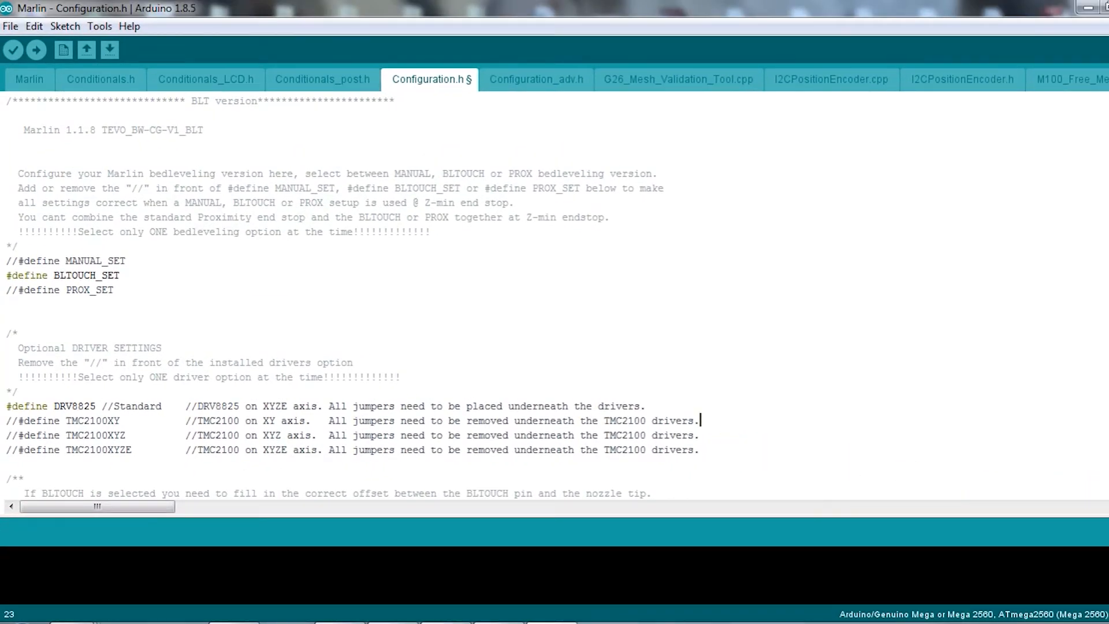
scroll(down, 3)
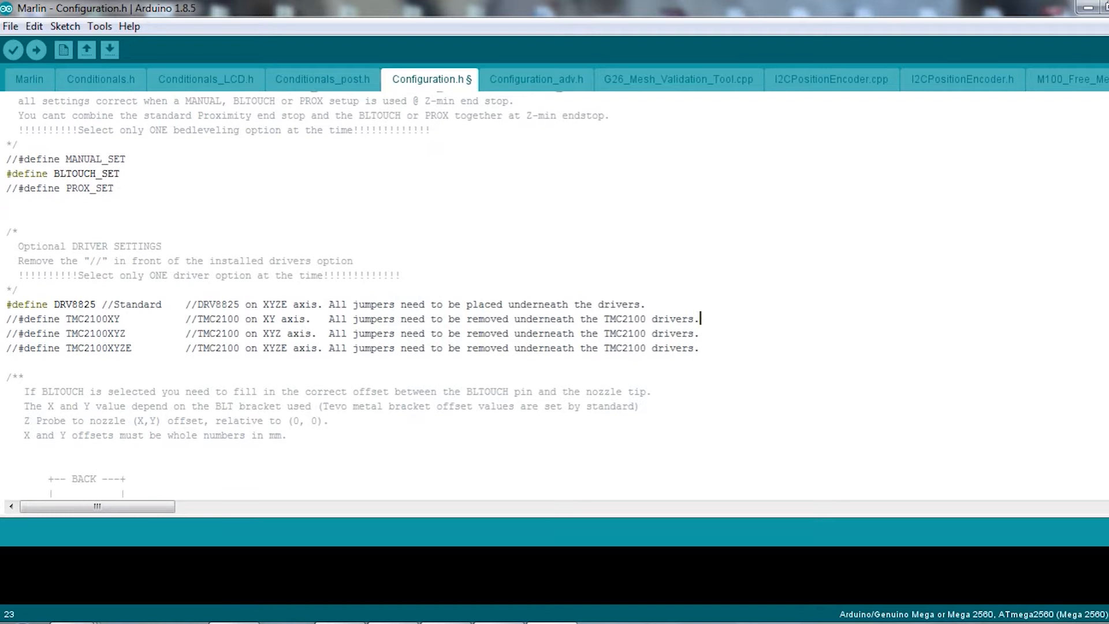
scroll(down, 3)
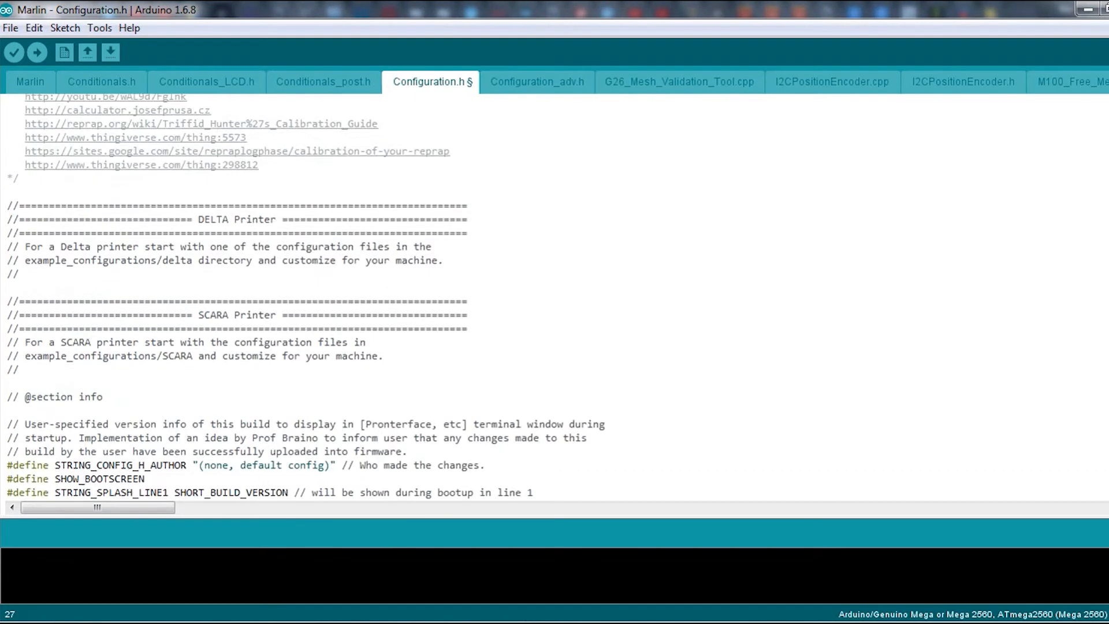
scroll(down, 3)
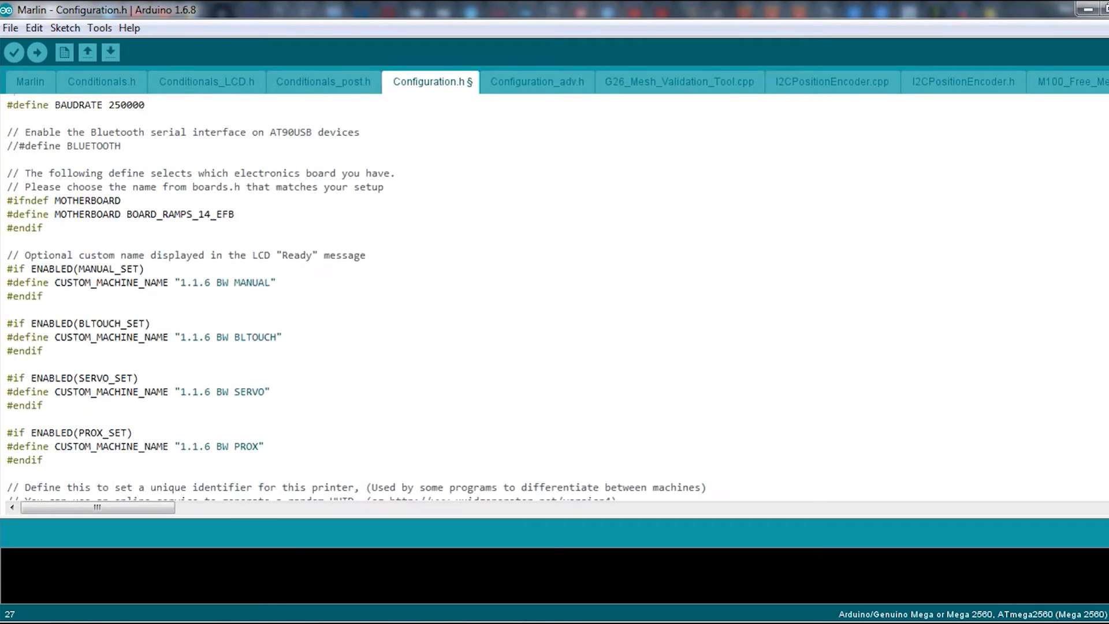
scroll(down, 3)
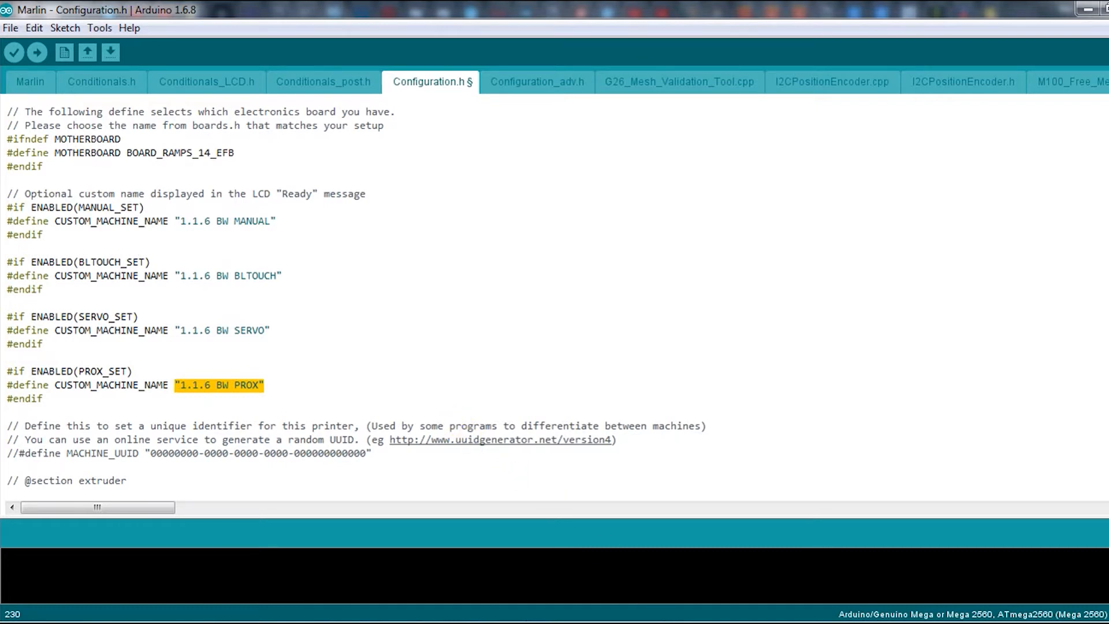
scroll(down, 3)
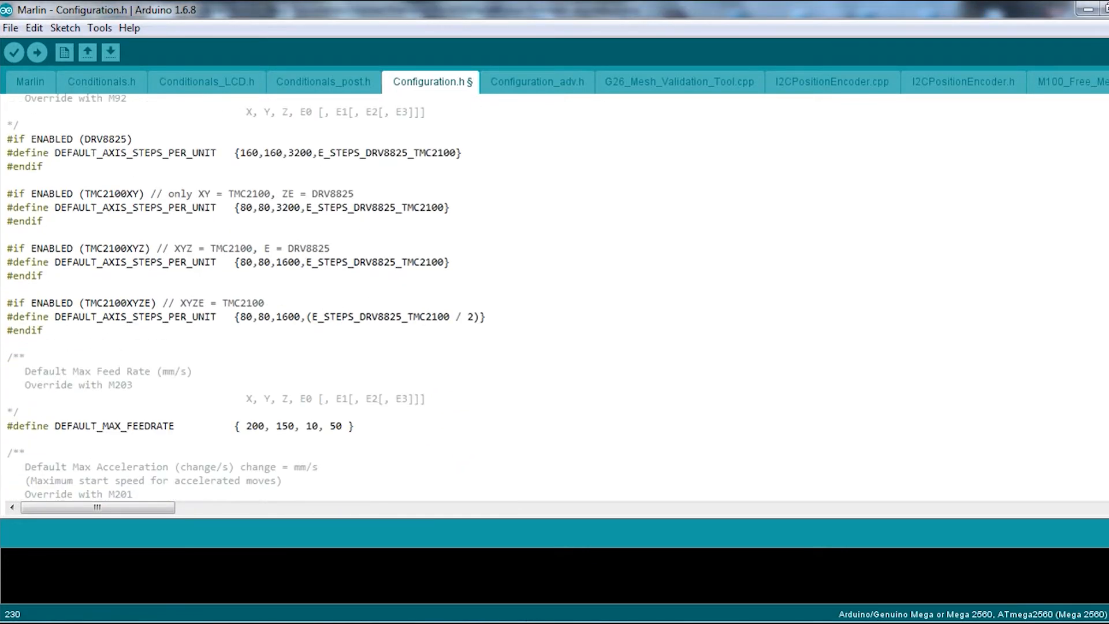
scroll(down, 3)
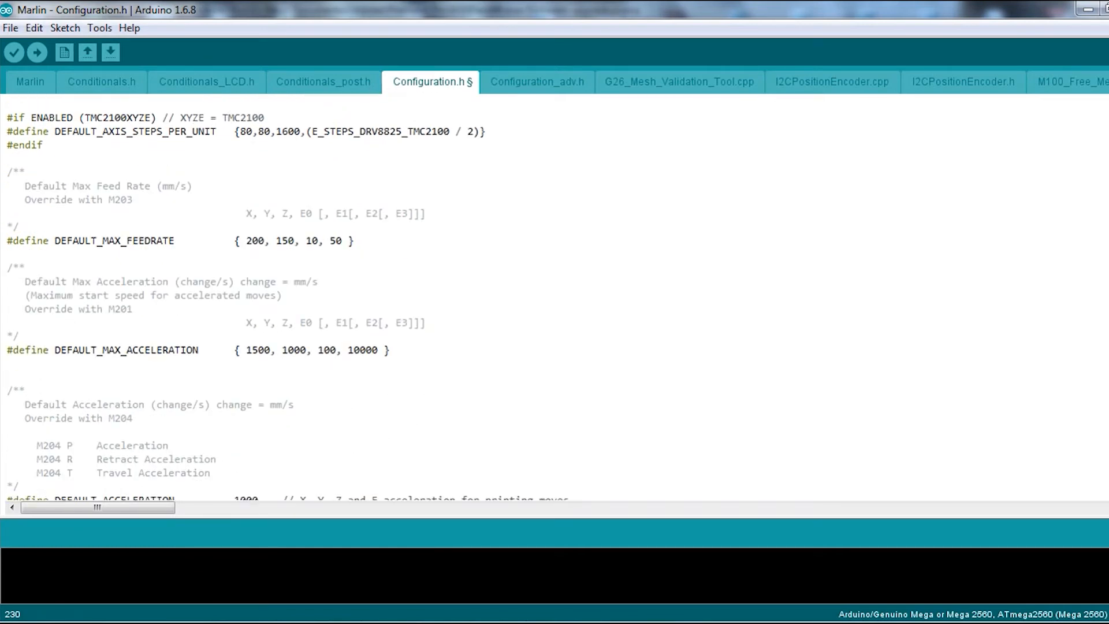
click(350, 240)
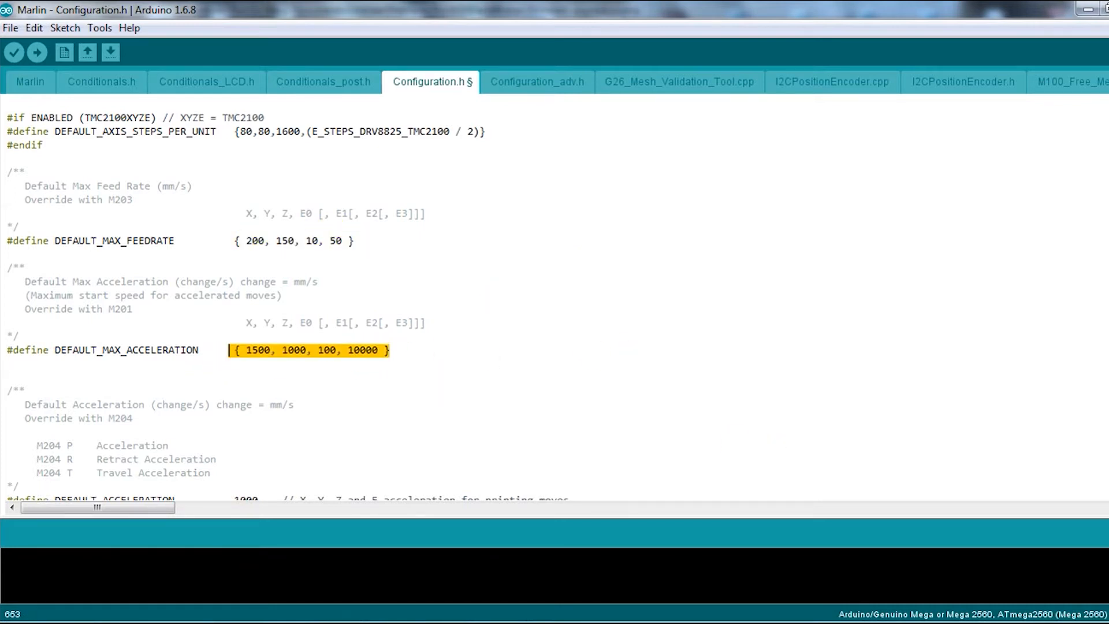
scroll(down, 3)
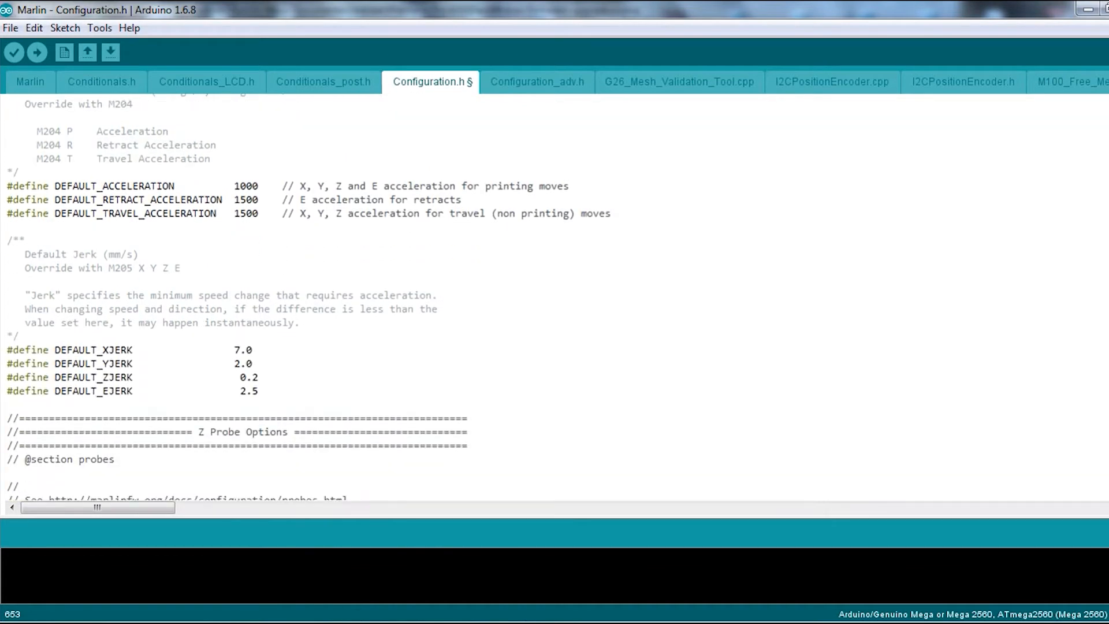
drag(7, 349, 259, 391)
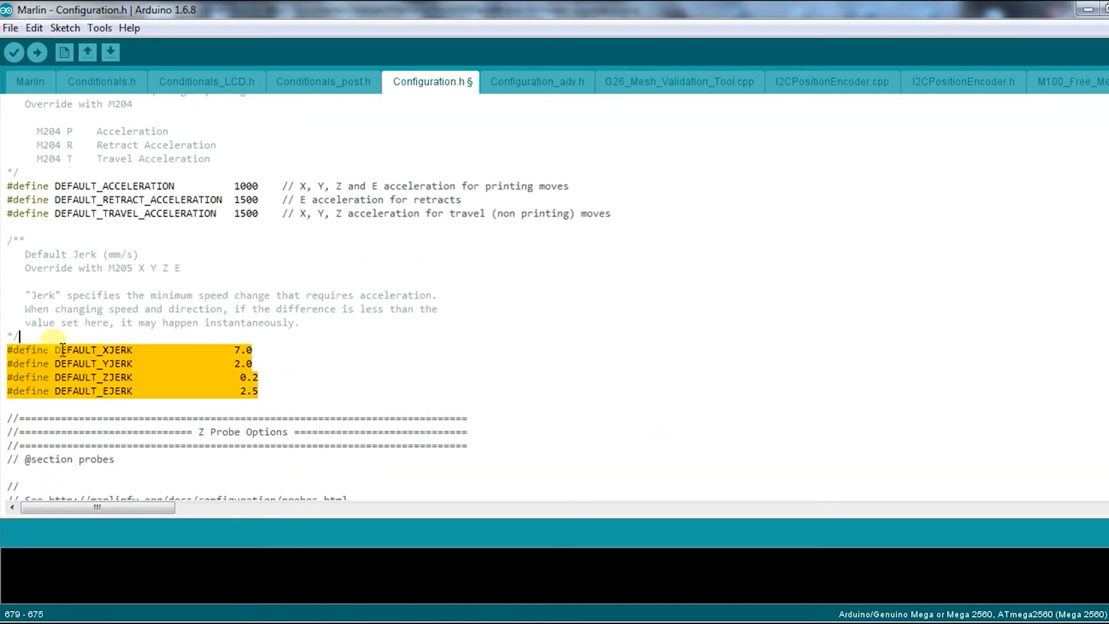
click(800, 475)
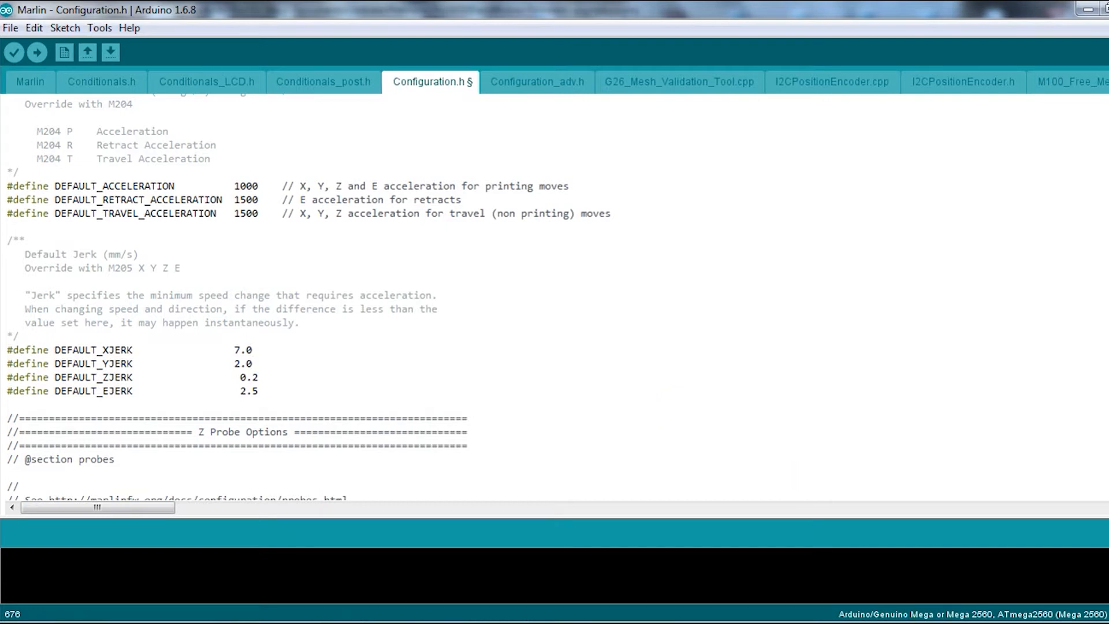
scroll(down, 3)
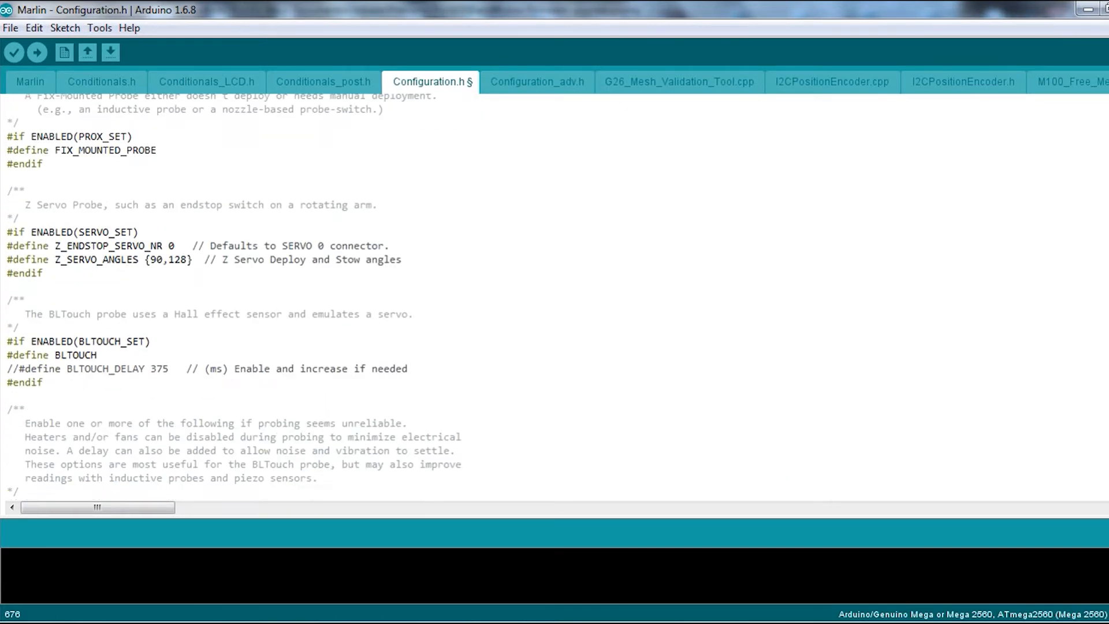
scroll(down, 3)
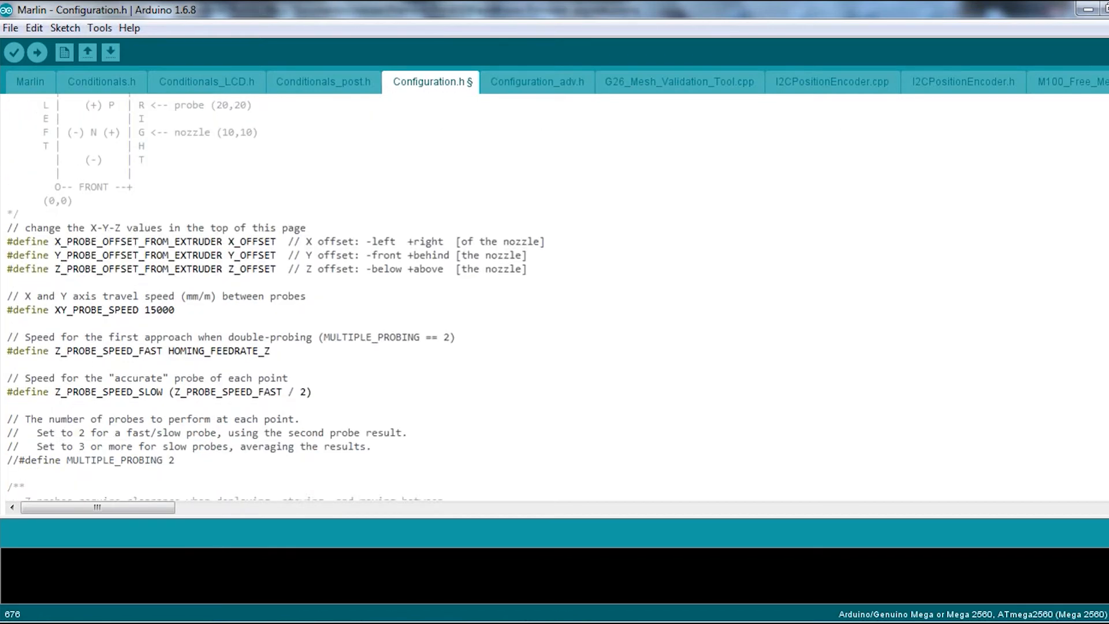
scroll(down, 3)
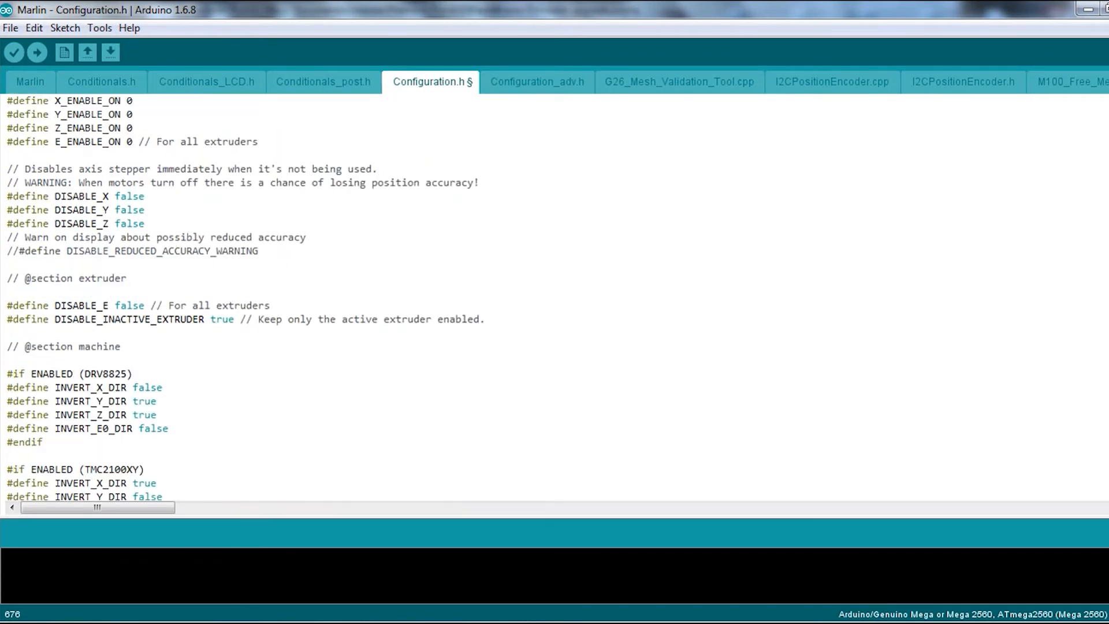
scroll(down, 3)
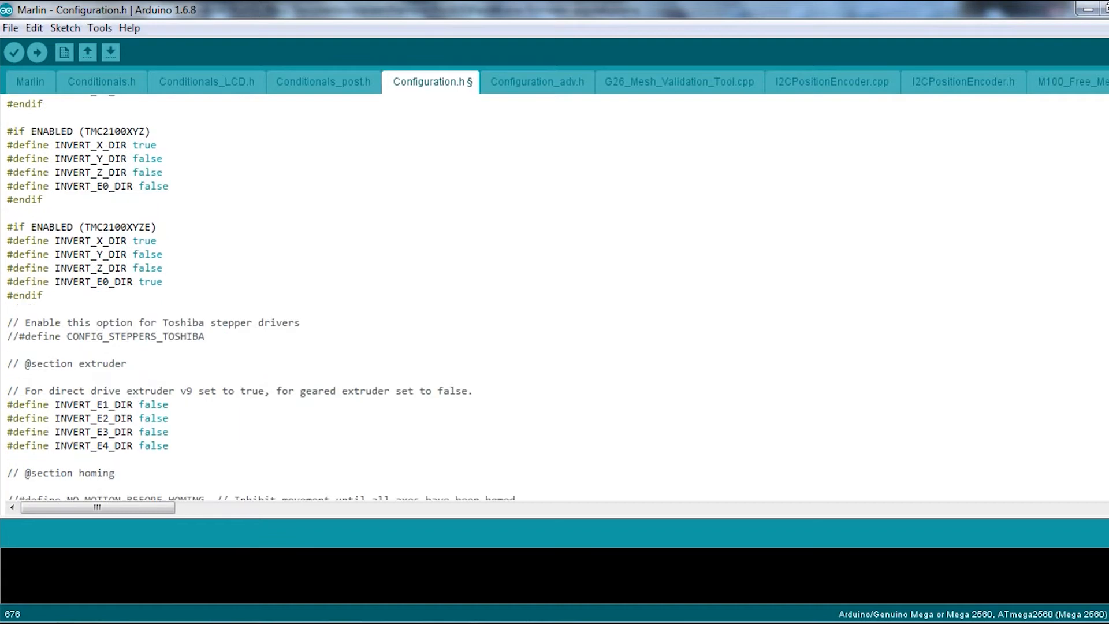
scroll(down, 3)
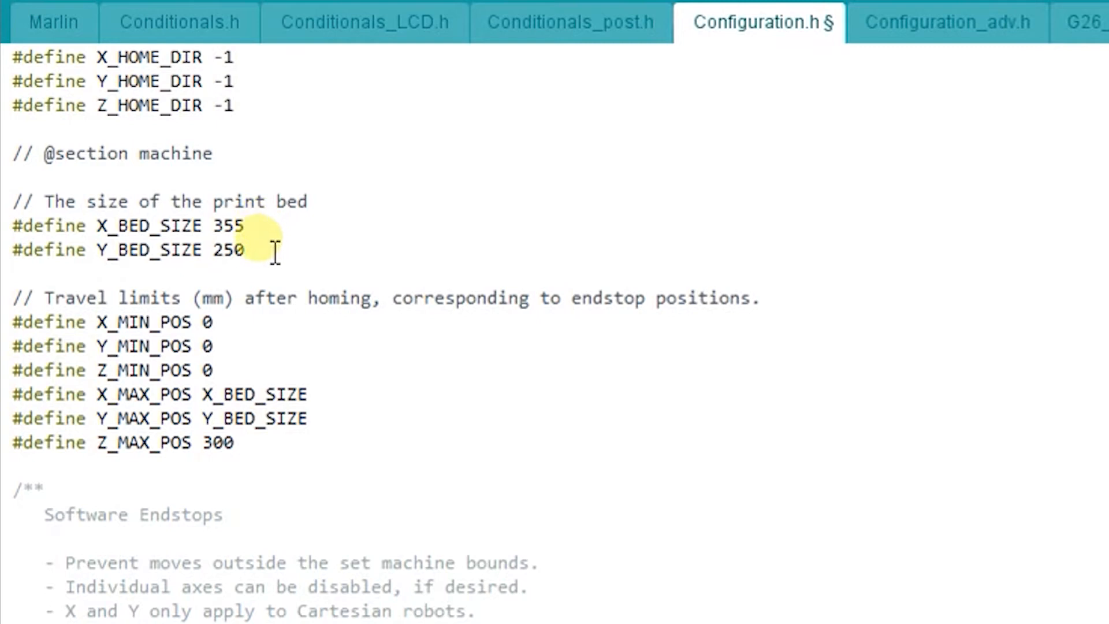
drag(241, 226, 13, 249)
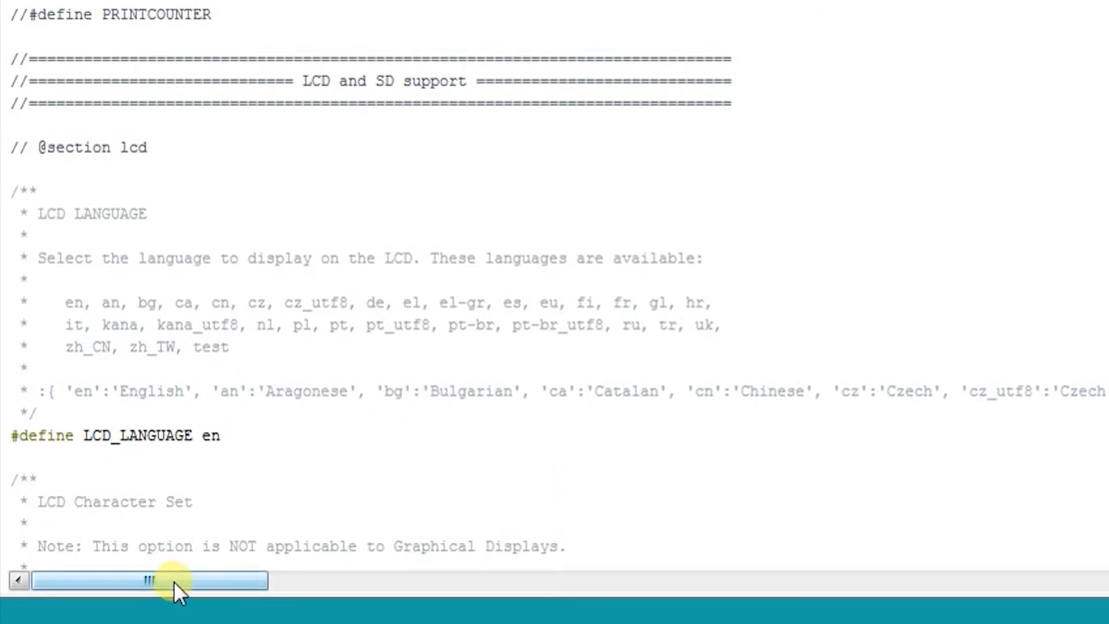
drag(151, 580, 332, 580)
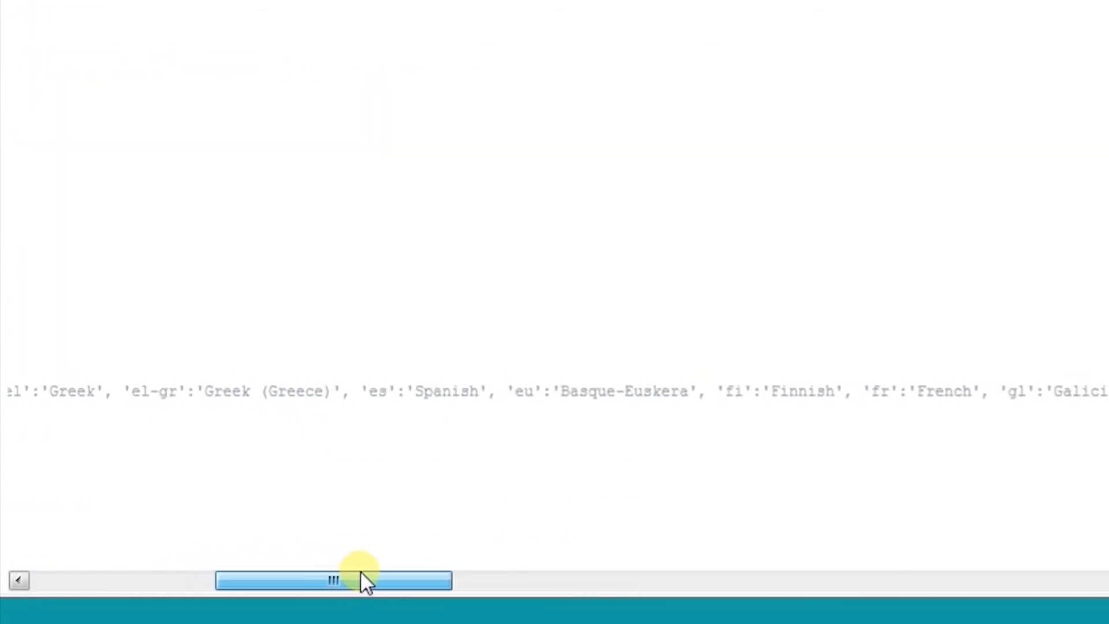
drag(332, 579, 428, 580)
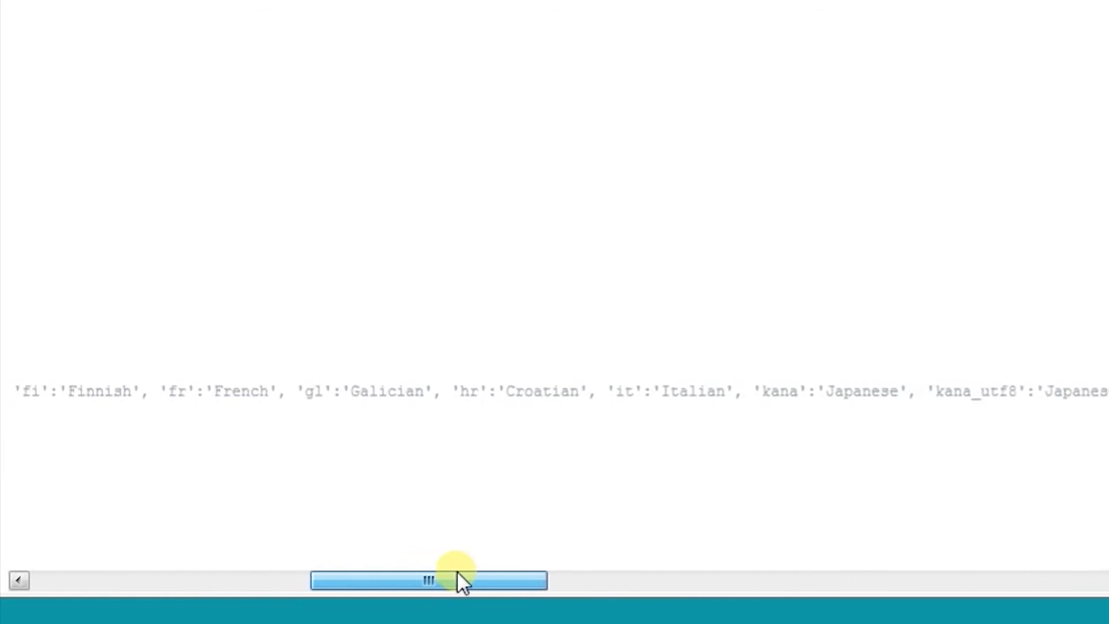
drag(424, 580, 693, 406)
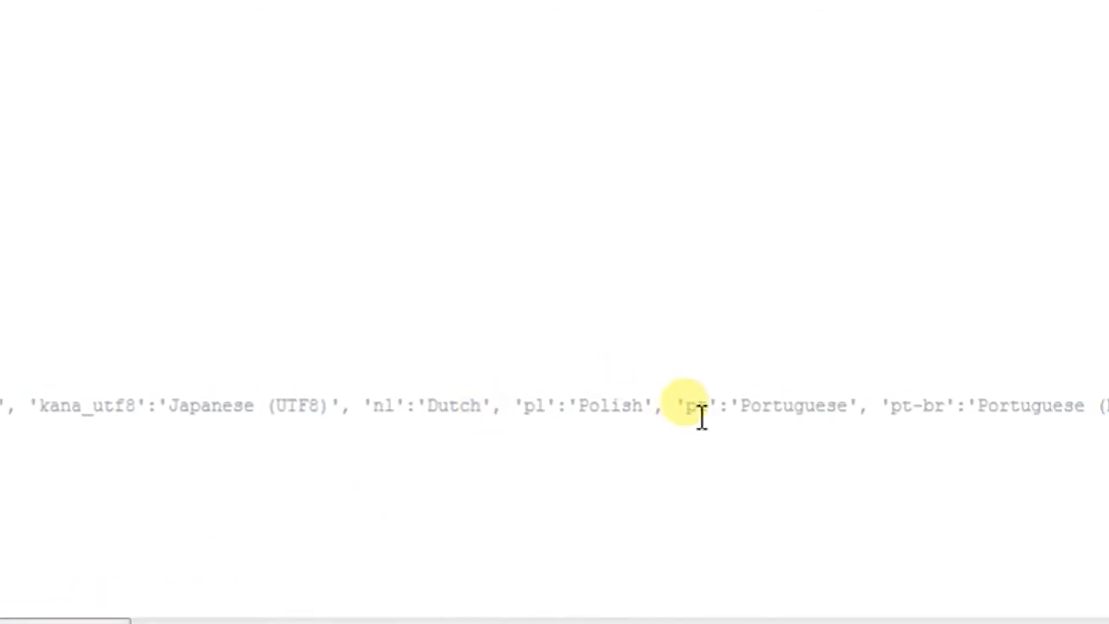
double_click(696, 407)
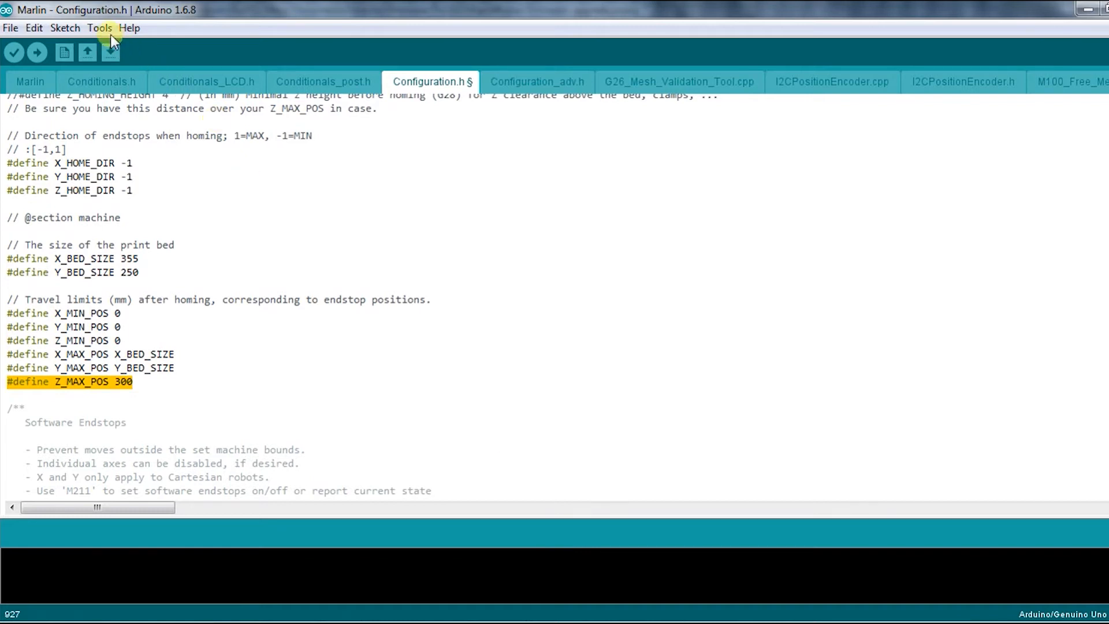
Step: Choose Arduino/Genuino Mega or Mega 2560 as the board and verify the ATmega2560 processor
click(102, 28)
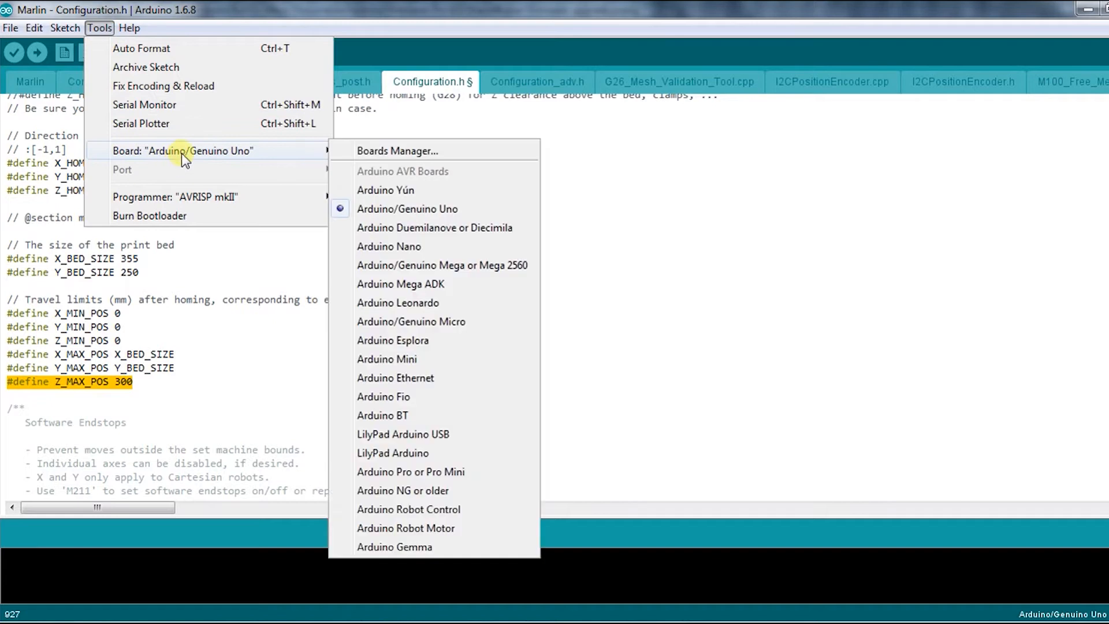
mouse_move(419, 275)
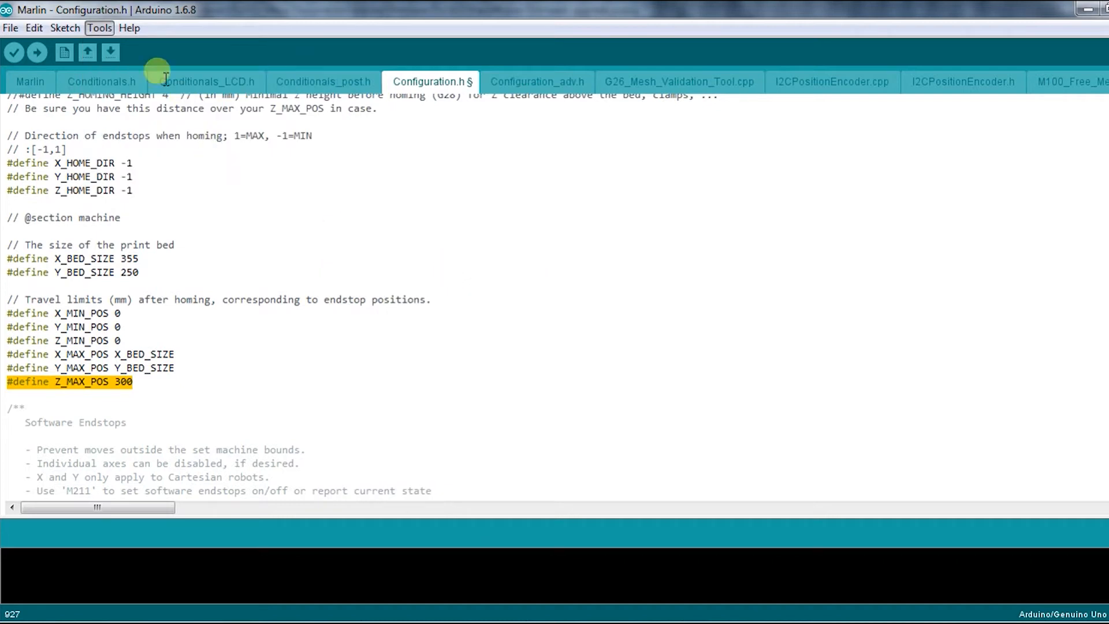
click(99, 28)
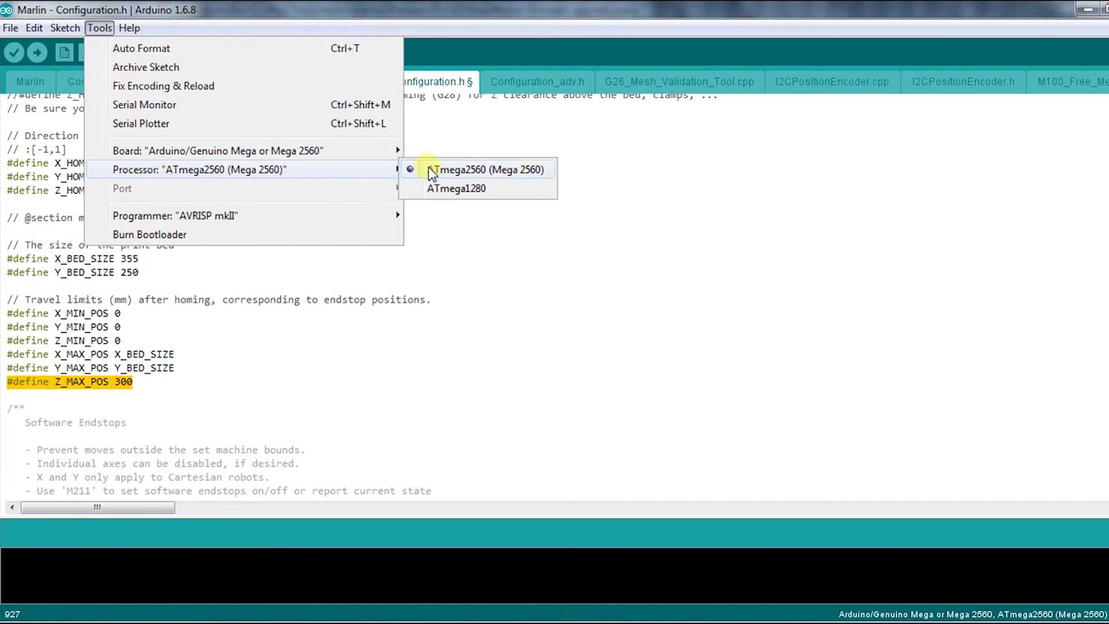
mouse_move(361, 172)
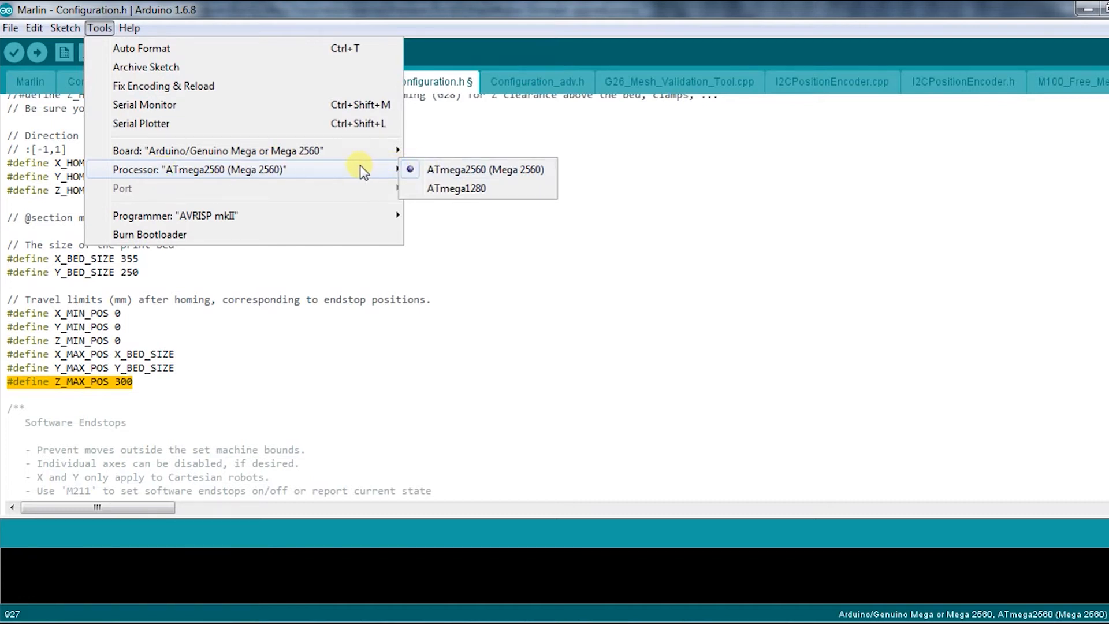
mouse_move(240, 220)
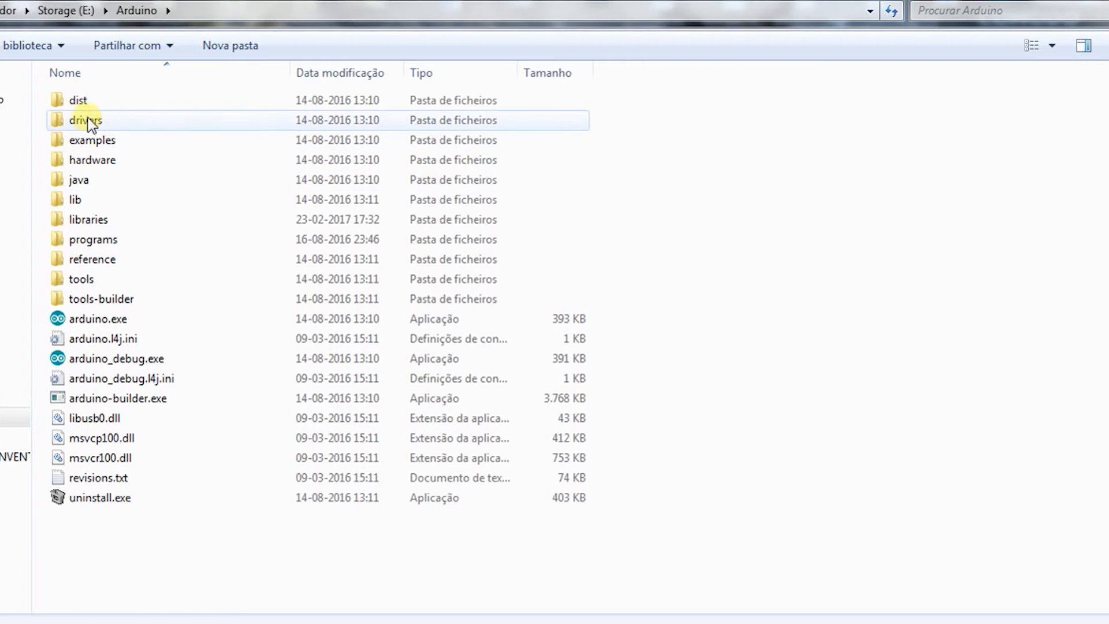
Step: Open E:\Arduino\drivers and then one of its driver subfolders
double_click(84, 120)
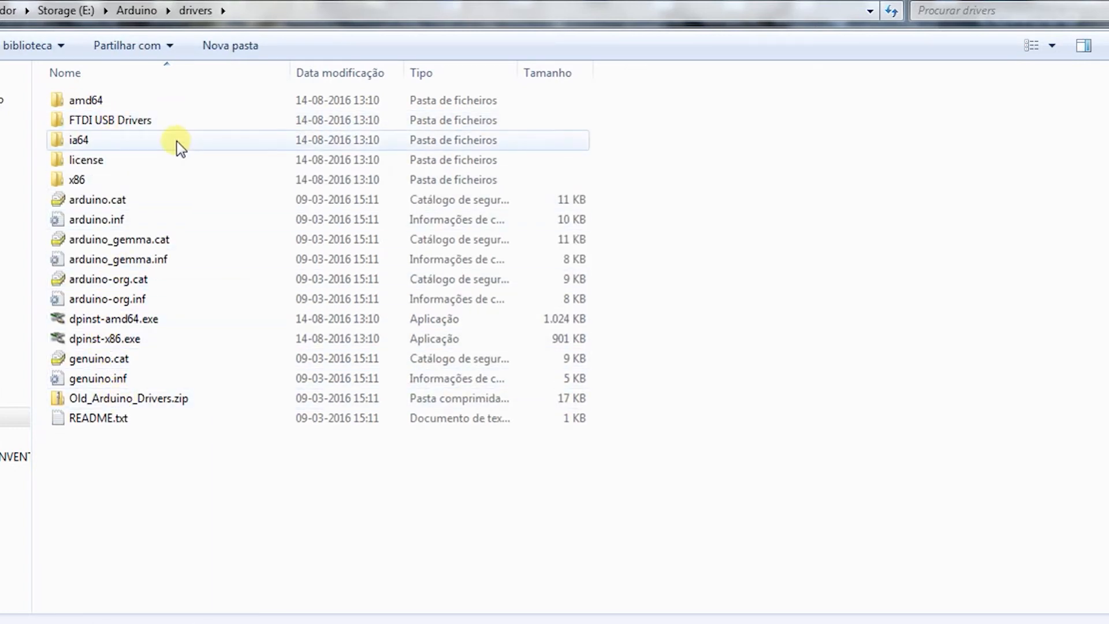
double_click(104, 120)
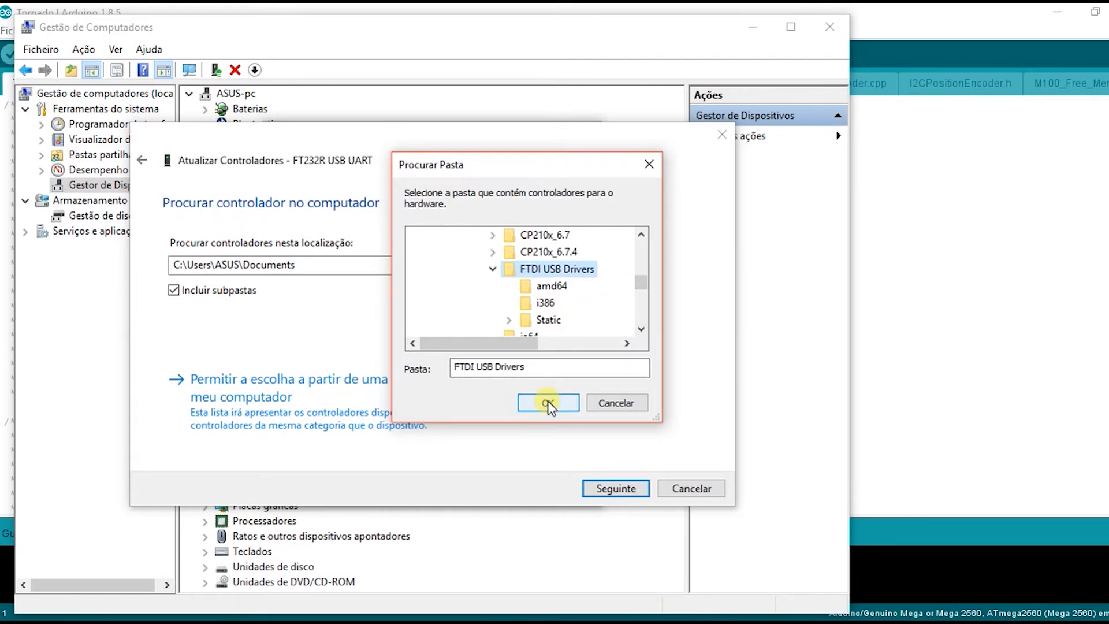
Step: Confirm FTDI USB Drivers as the driver source, then close the result and Properties dialogs
click(548, 403)
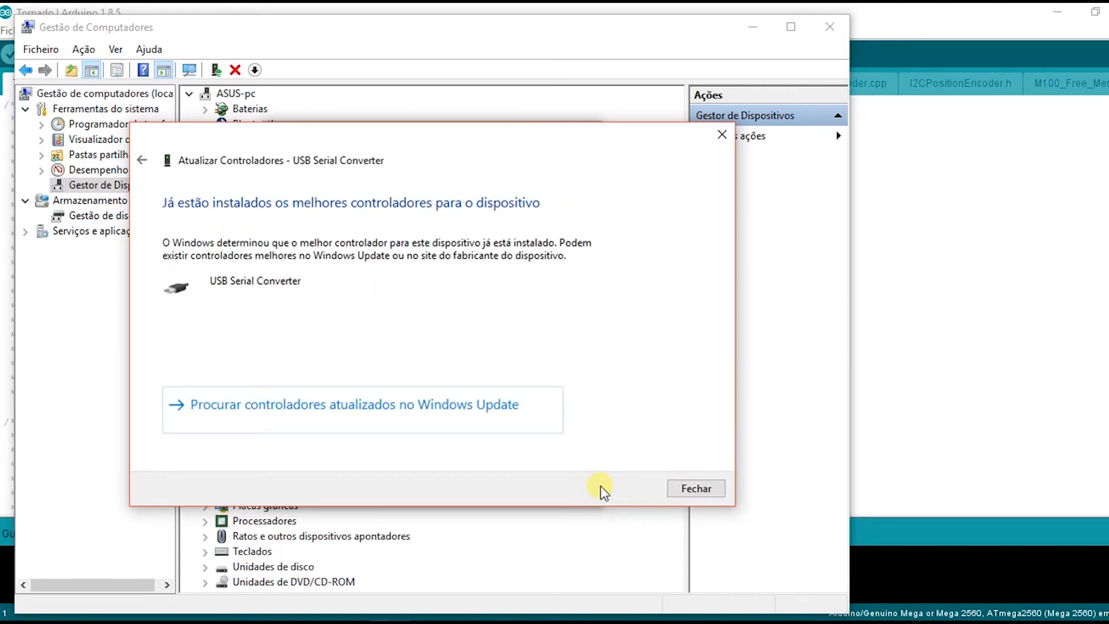
click(696, 488)
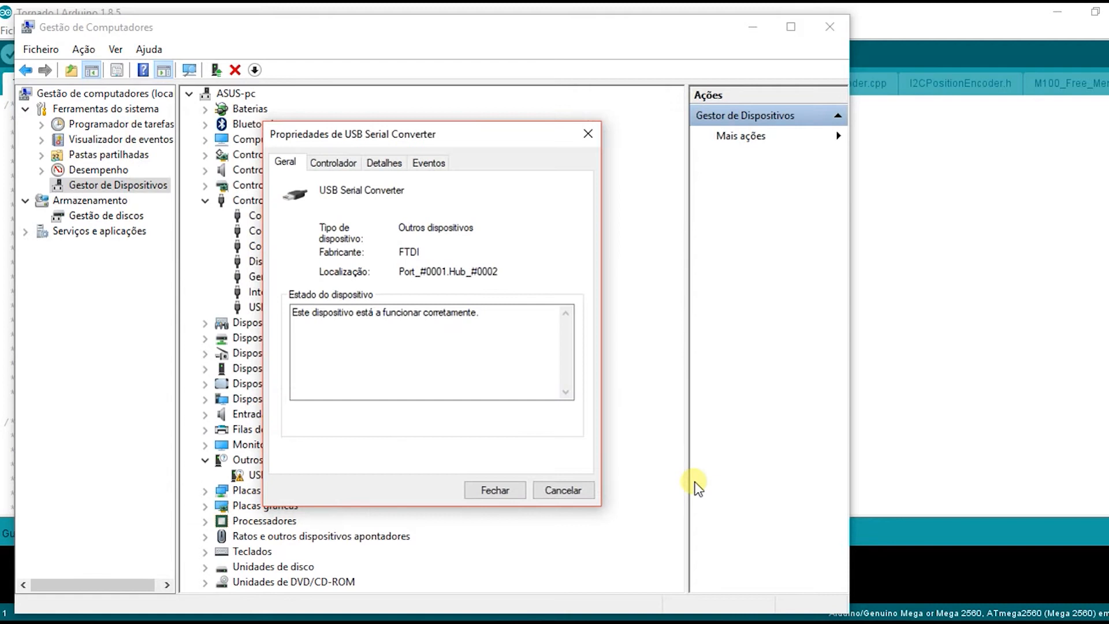
click(494, 490)
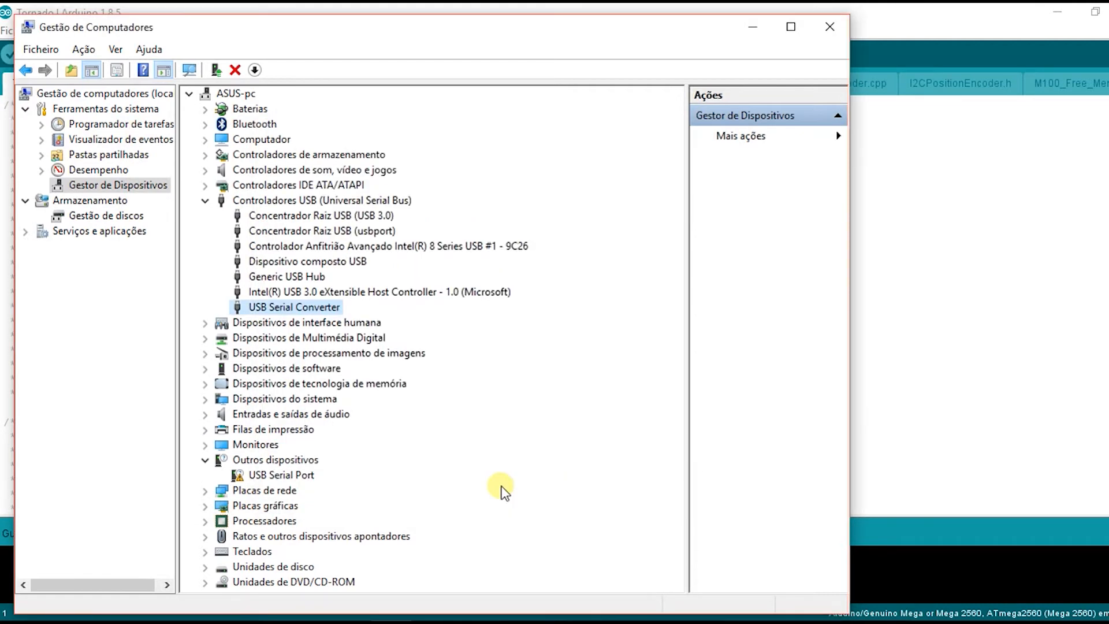
mouse_move(417, 461)
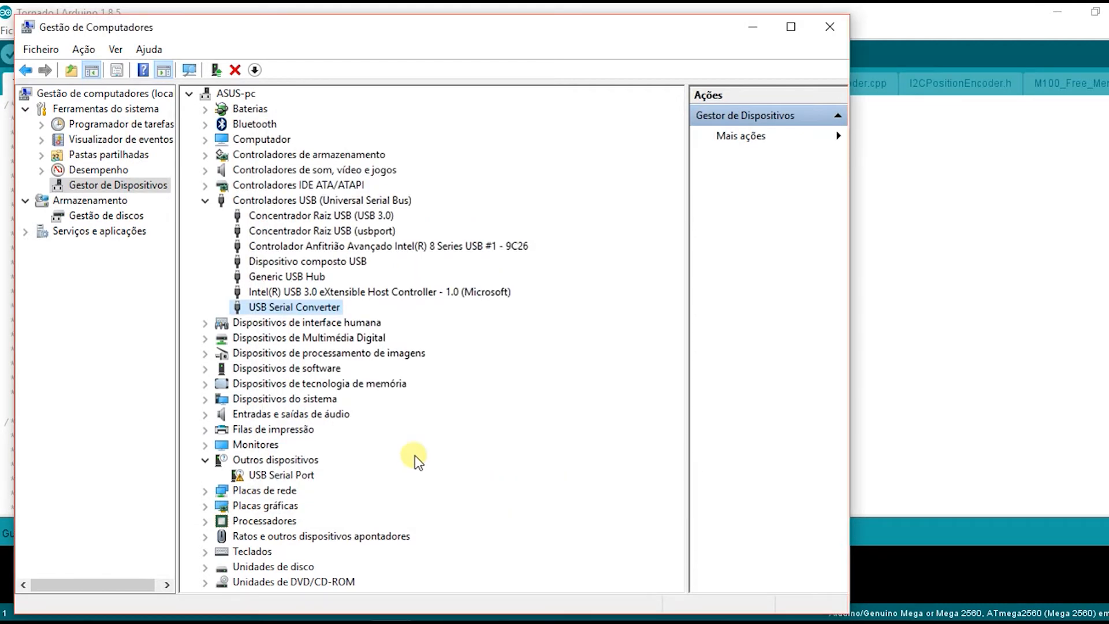
click(281, 475)
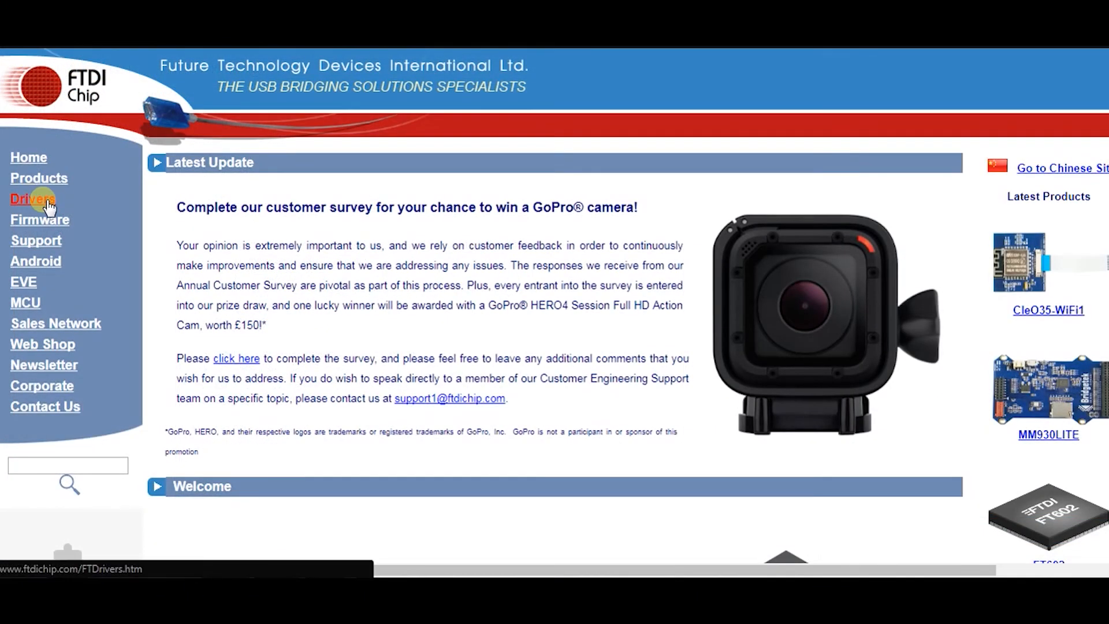
Step: Go to Drivers > VCP Drivers and scroll to the Currently Supported VCP Drivers table
click(33, 199)
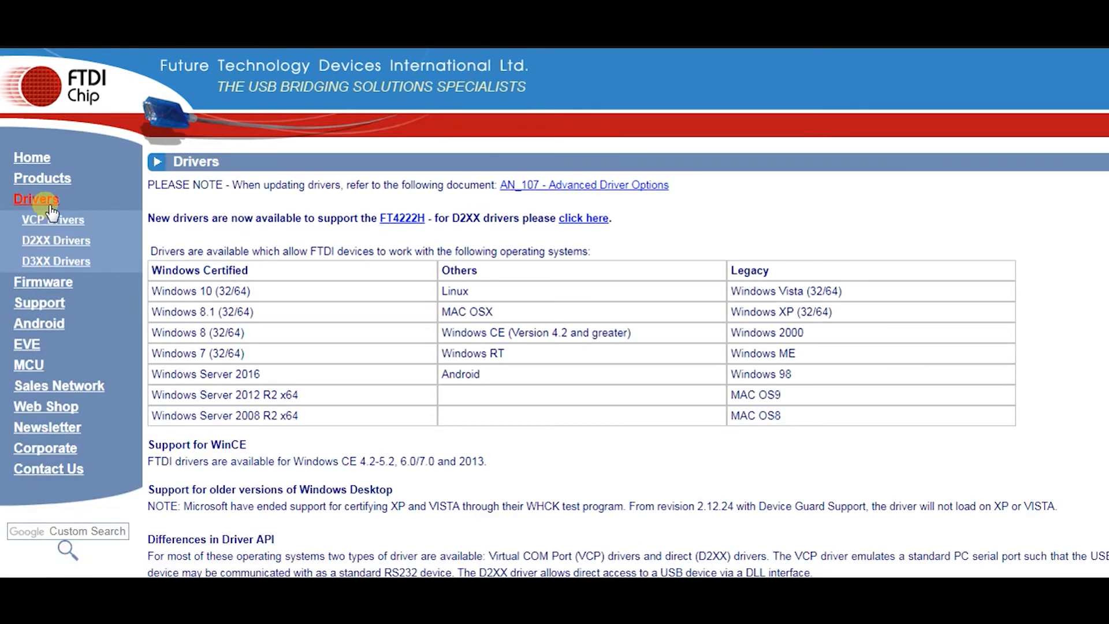
mouse_move(55, 220)
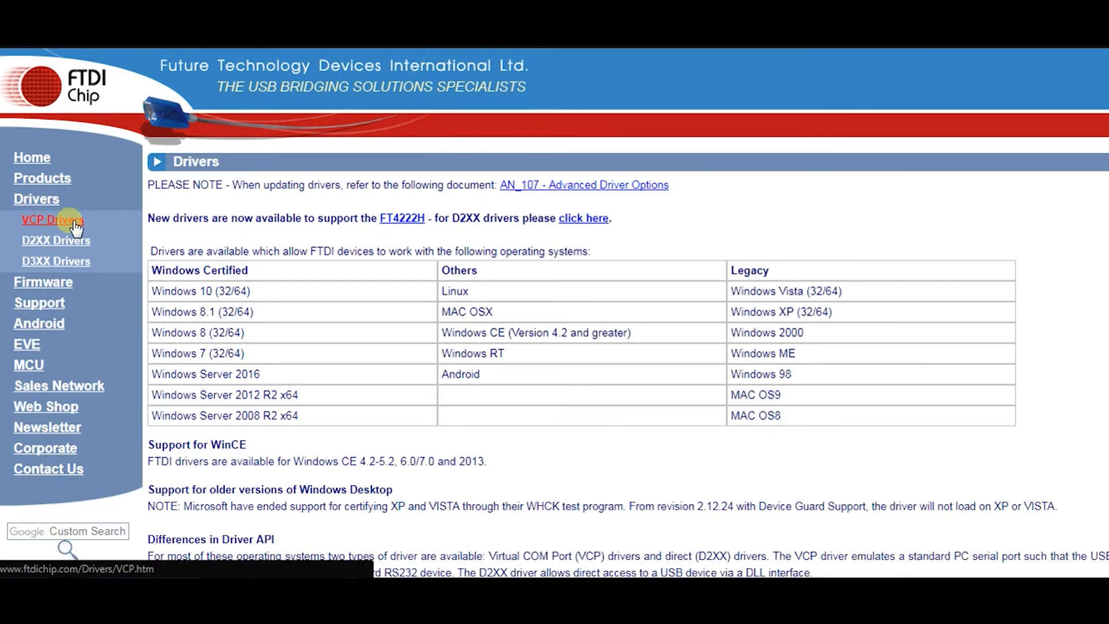
click(52, 220)
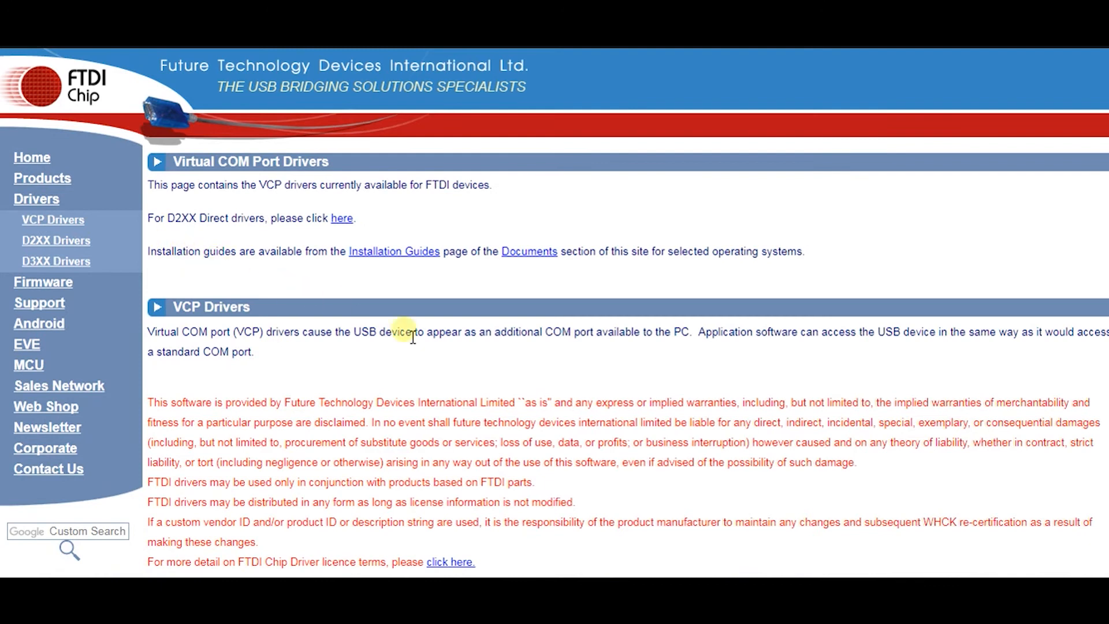
scroll(down, 3)
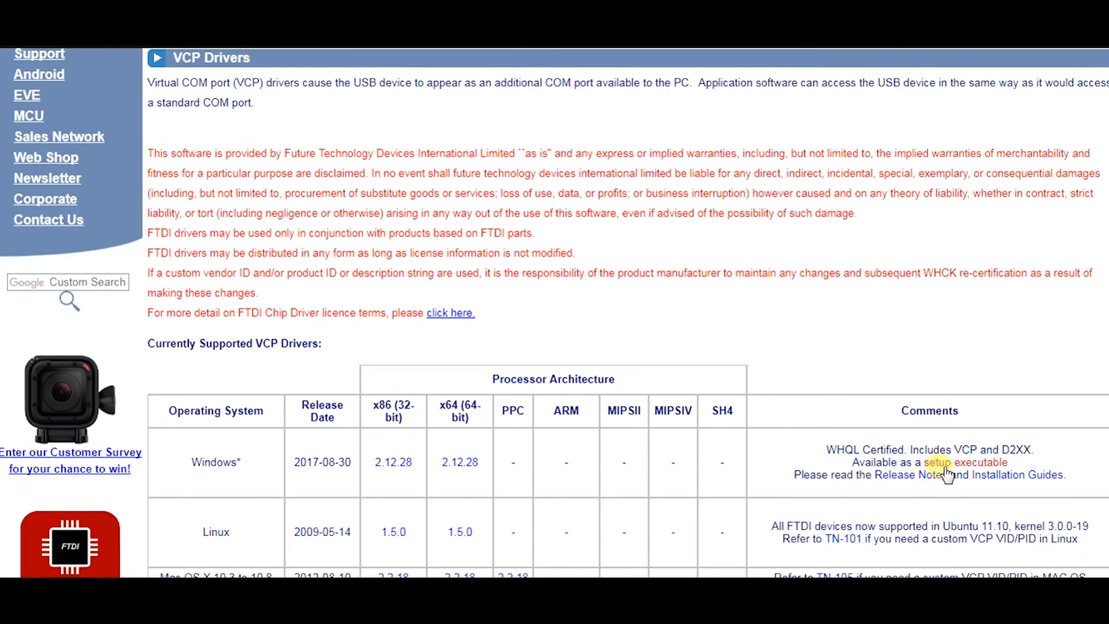
mouse_move(225, 472)
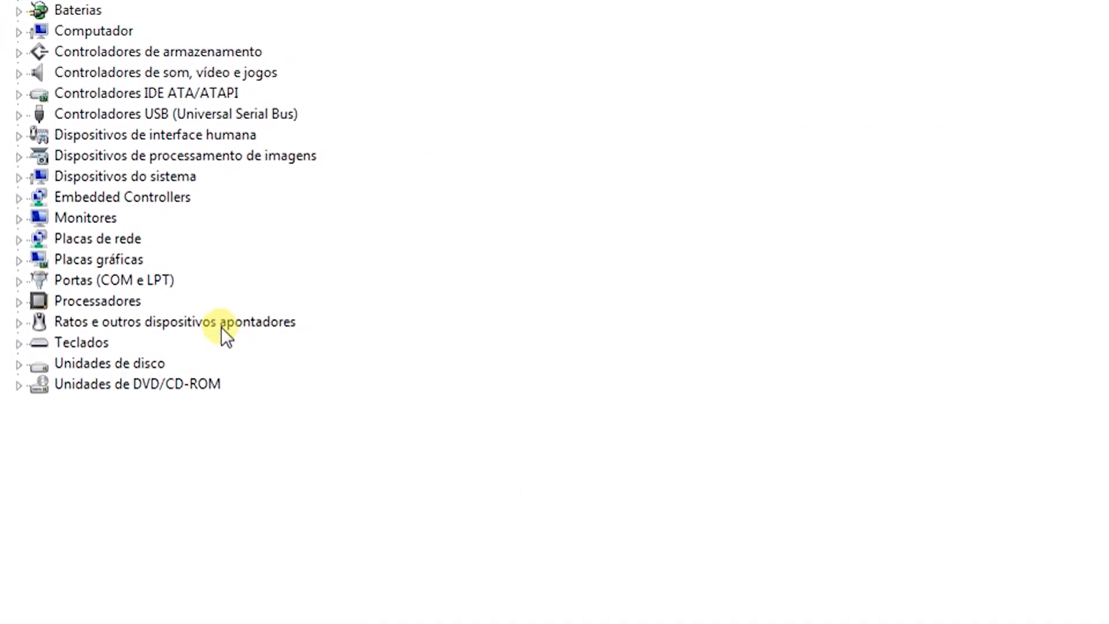
Step: Check Ports (COM & LPT) in Device Manager, then open Arduino IDE's Tools menu to check the port
click(20, 279)
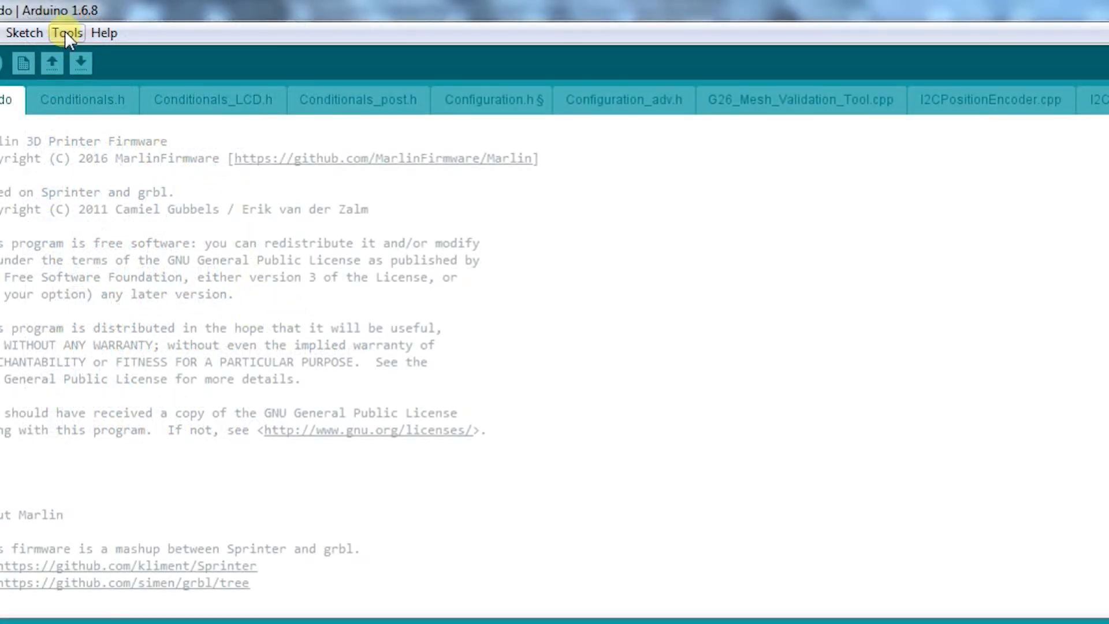
click(66, 33)
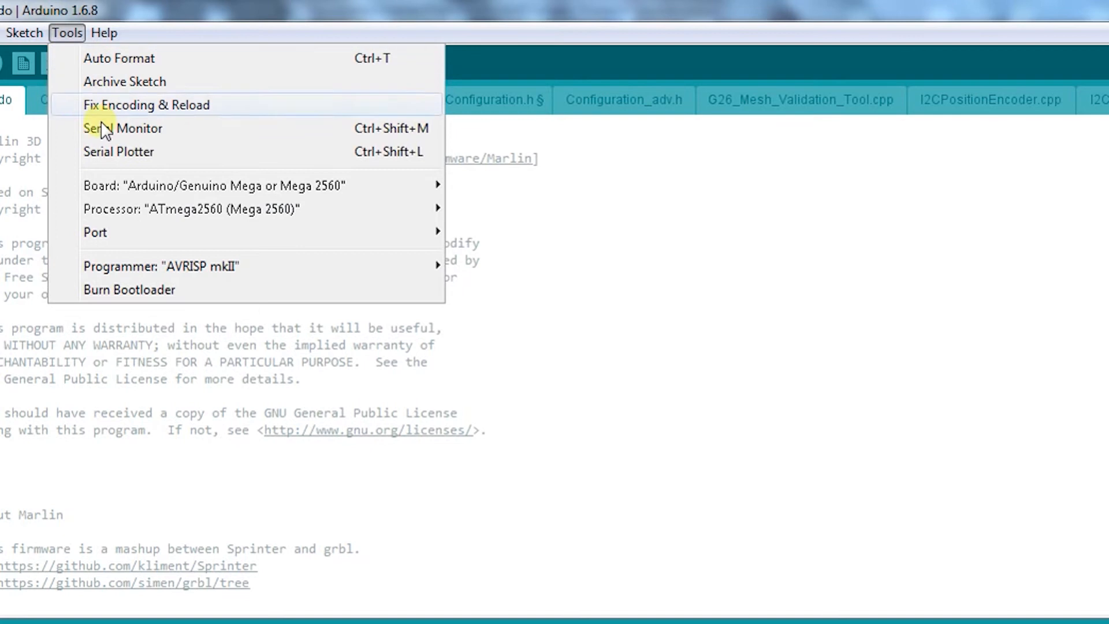
mouse_move(95, 232)
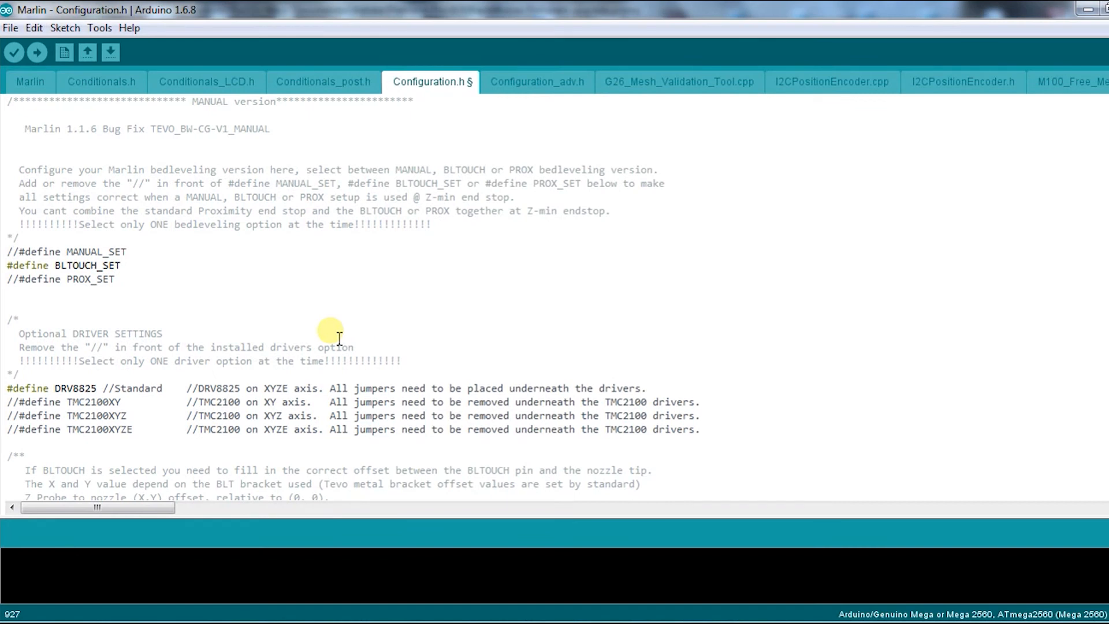
mouse_move(69, 28)
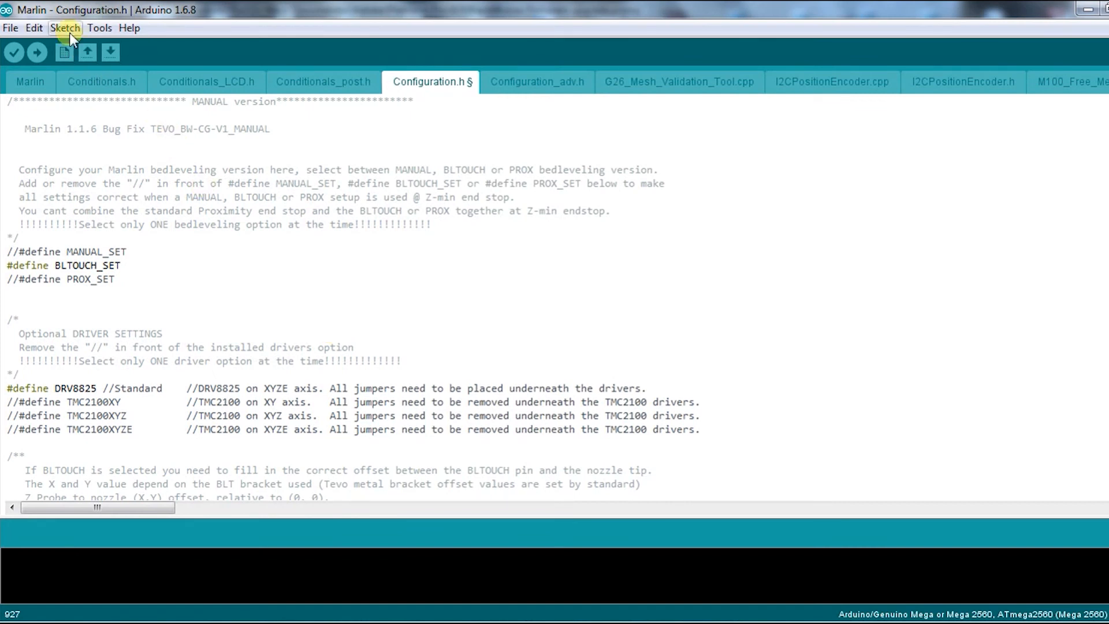
Step: Search 'u8g' in the Library Manager and install U8glib by oliver, confirming it under Contributed libraries
click(66, 27)
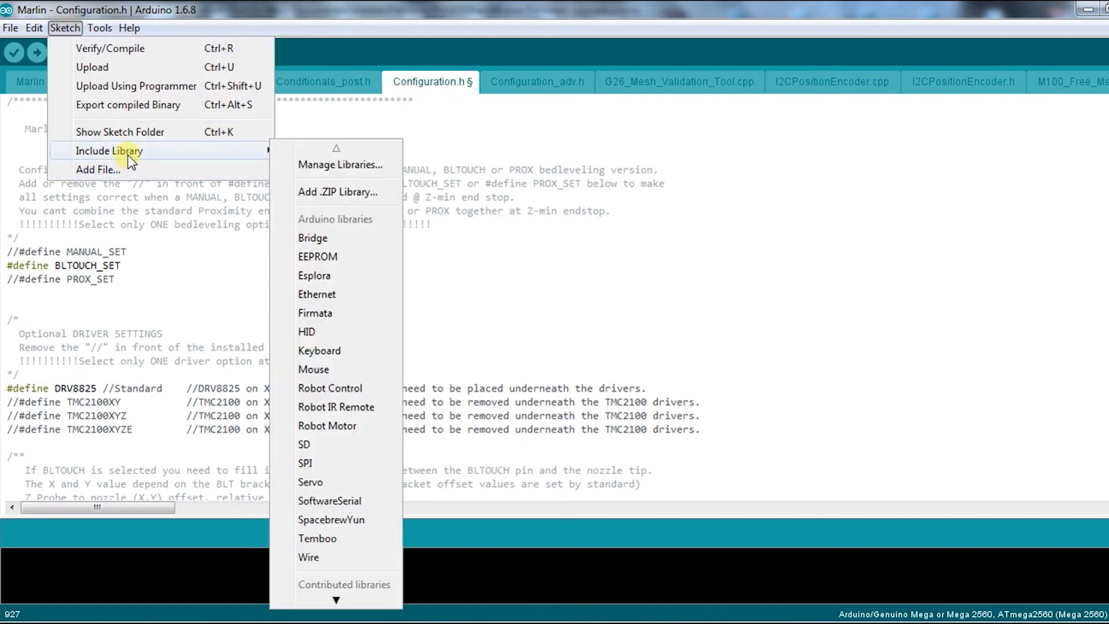
mouse_move(324, 340)
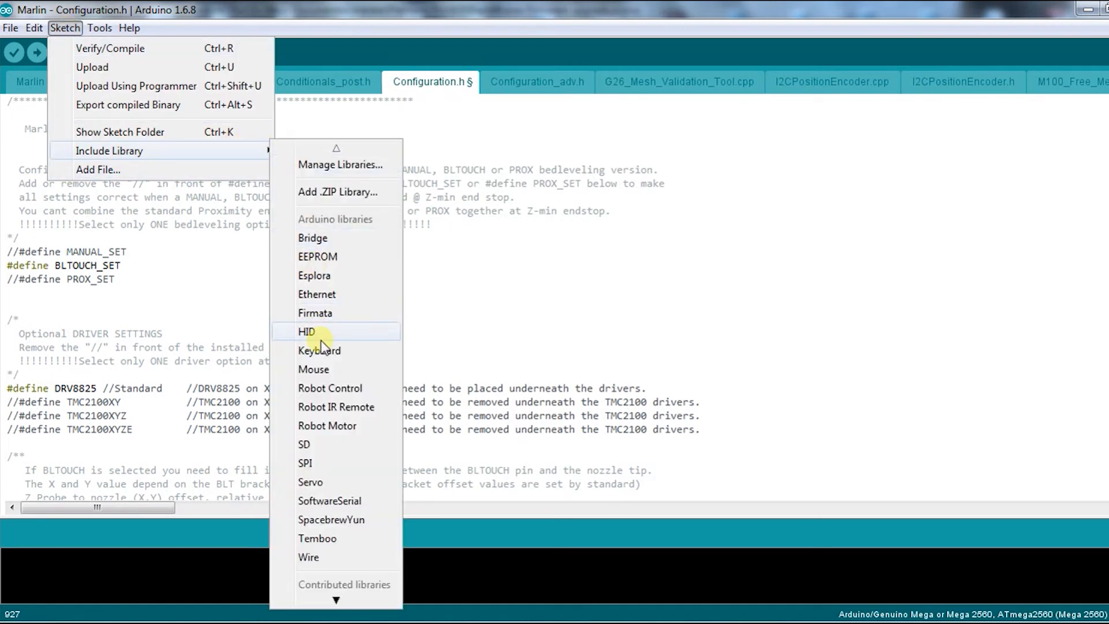
mouse_move(326, 539)
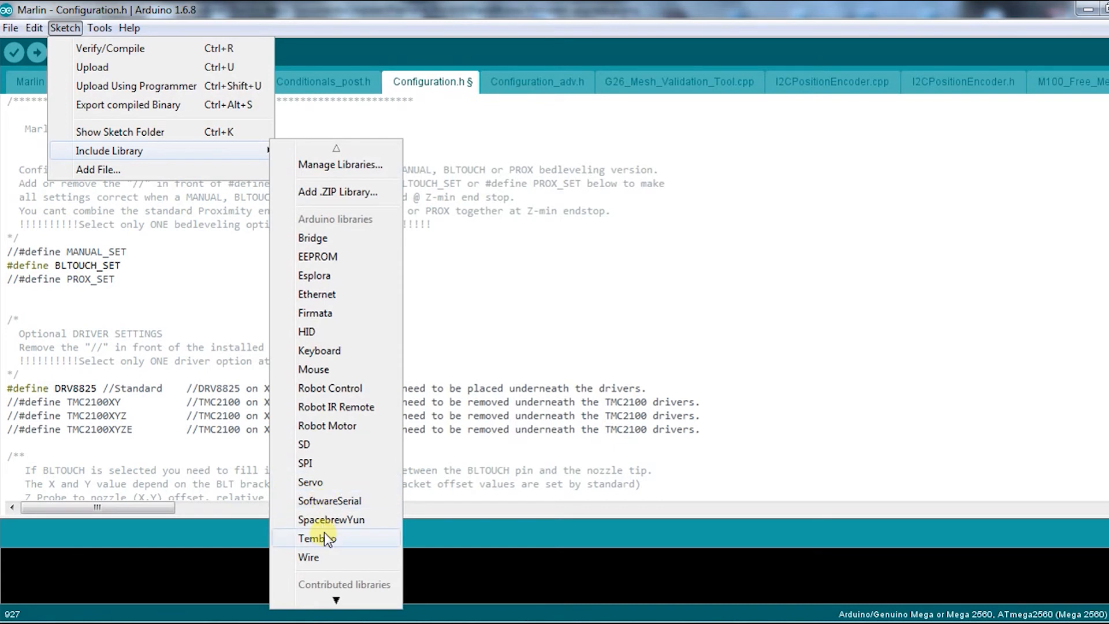
mouse_move(321, 374)
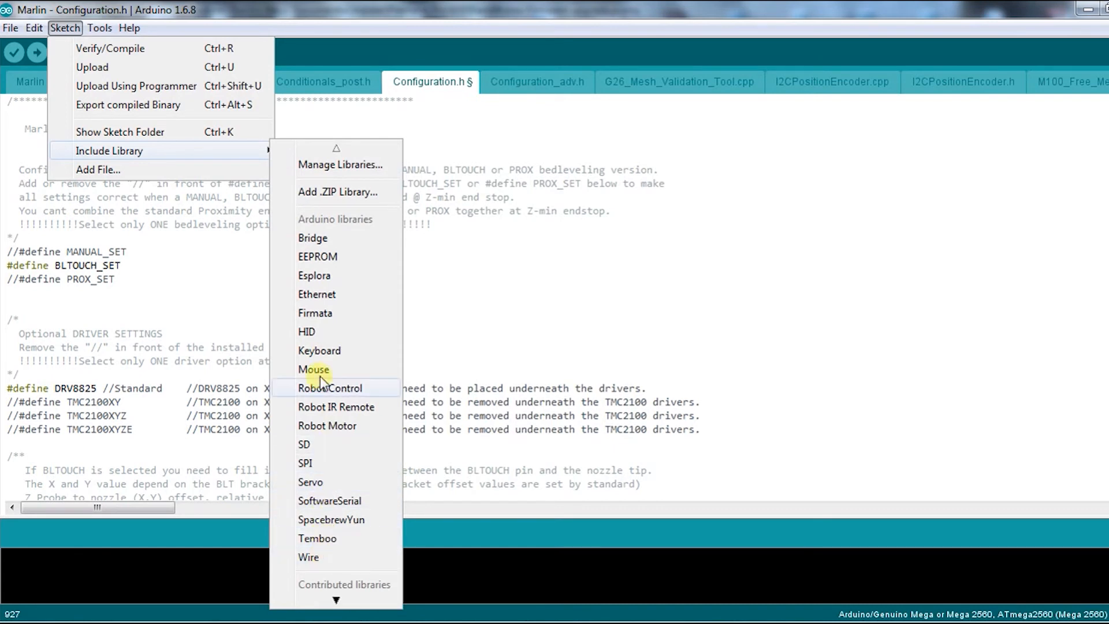
mouse_move(338, 171)
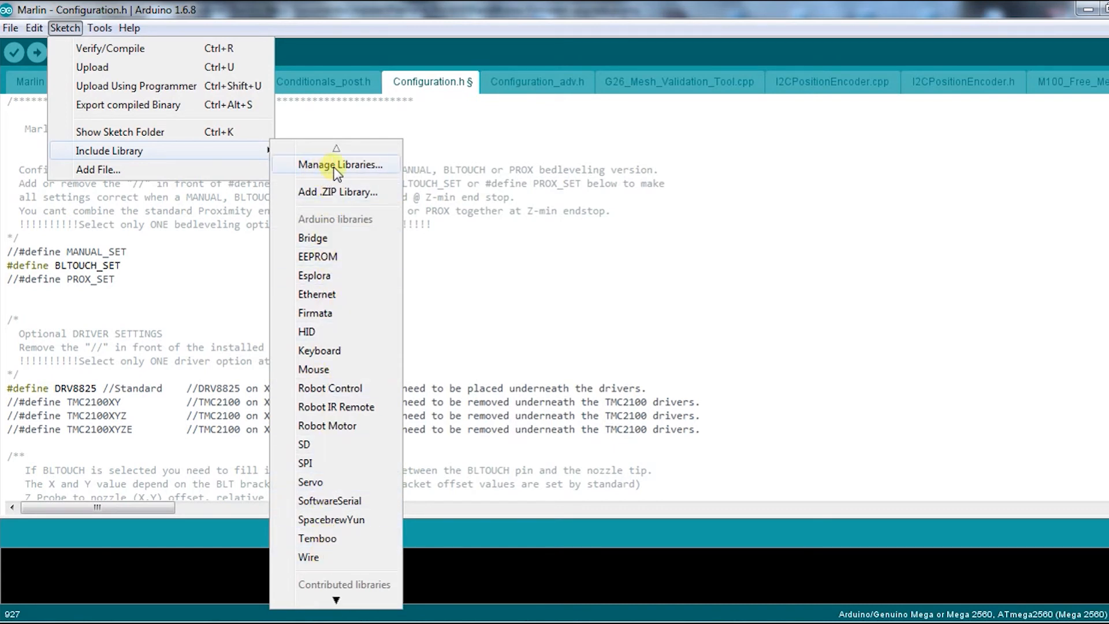
click(336, 164)
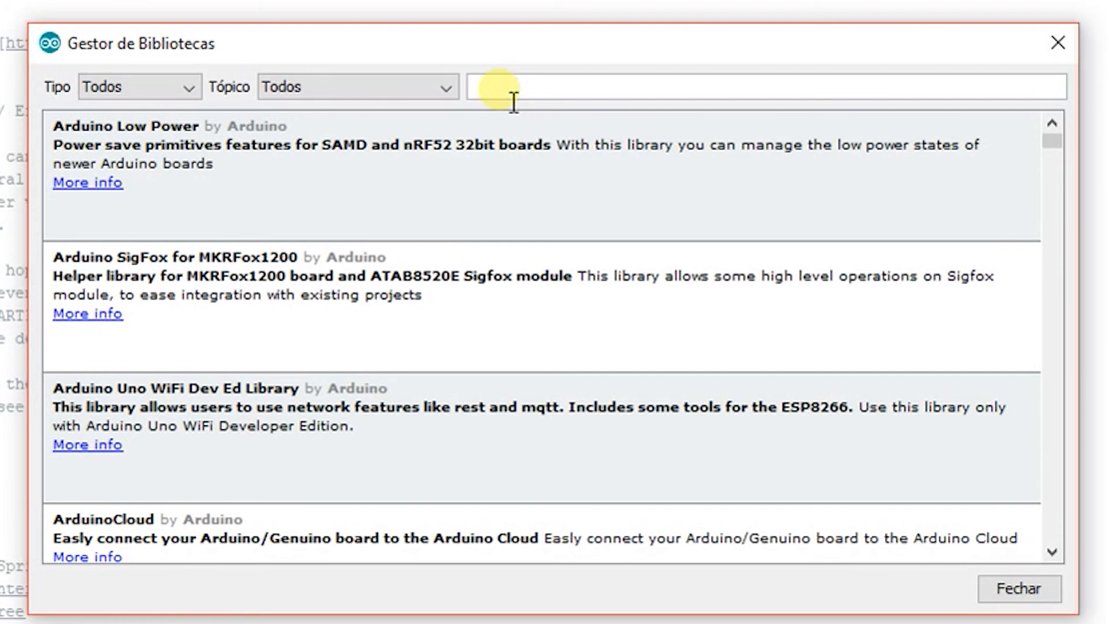
text(u8)
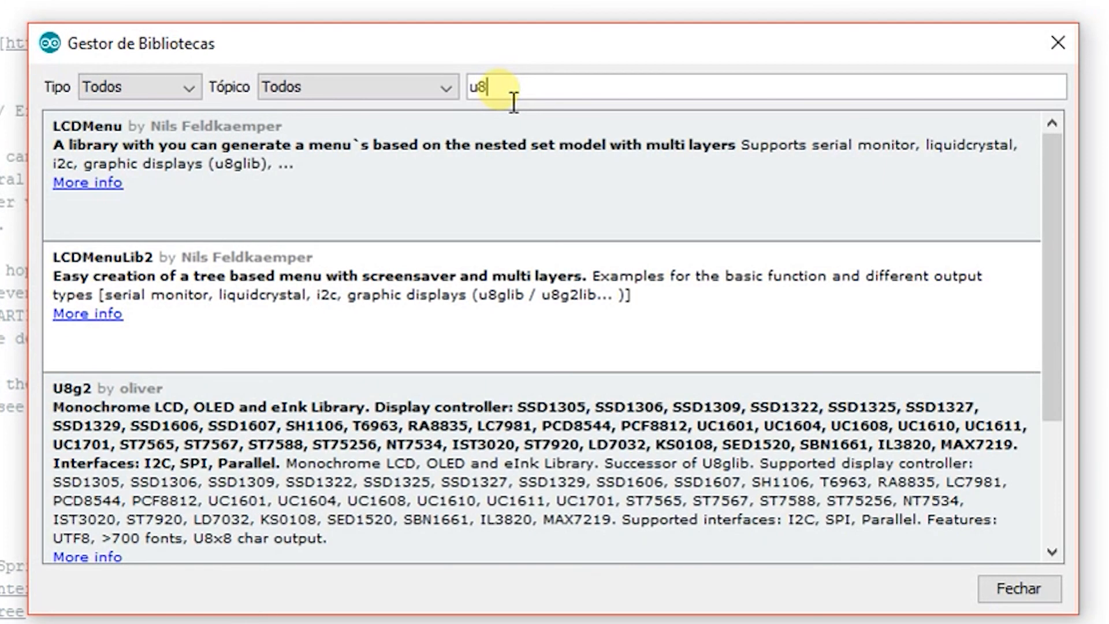
text(glib)
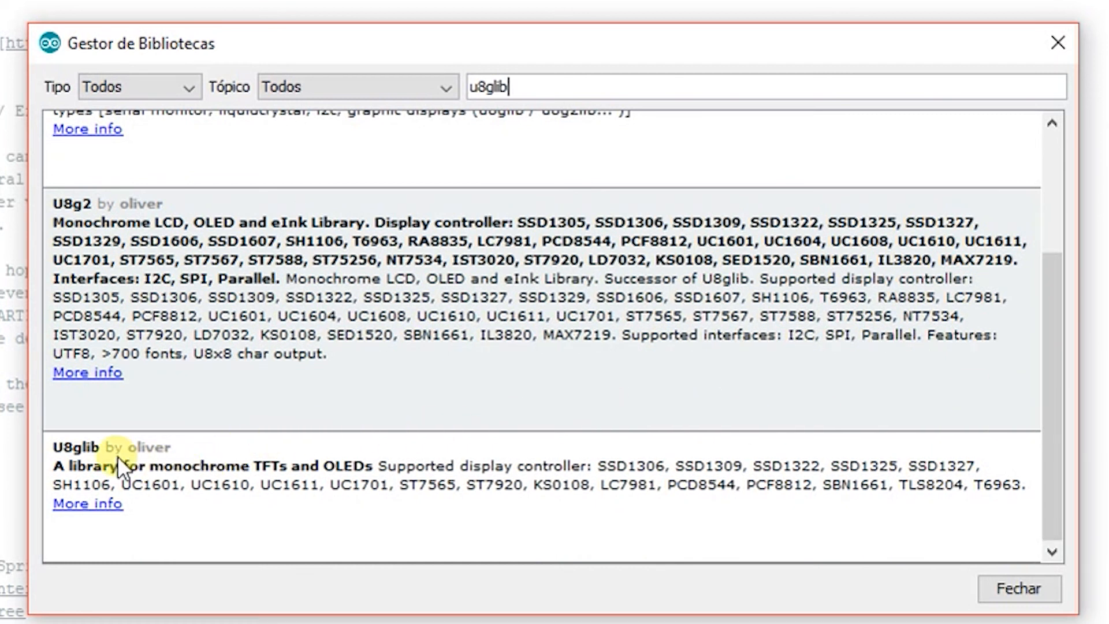
click(122, 467)
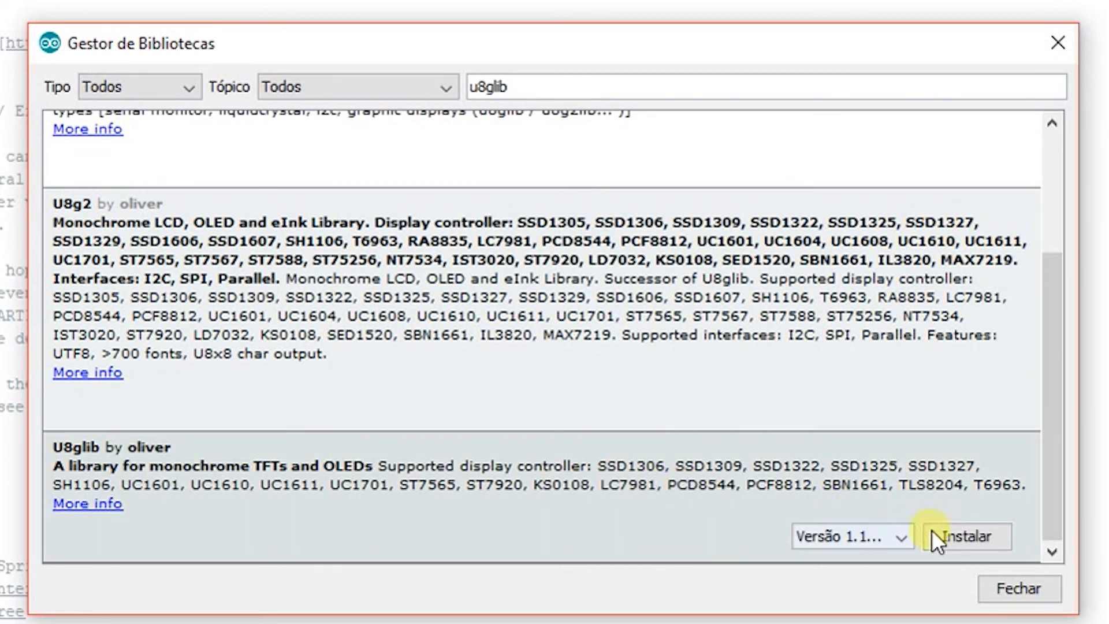
click(966, 537)
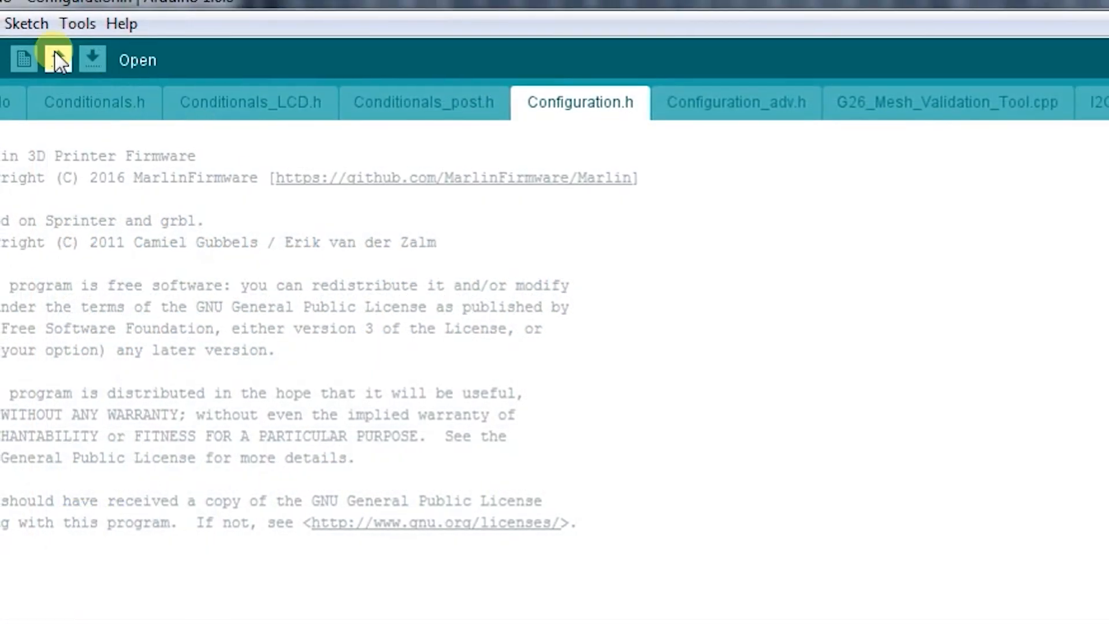
click(24, 24)
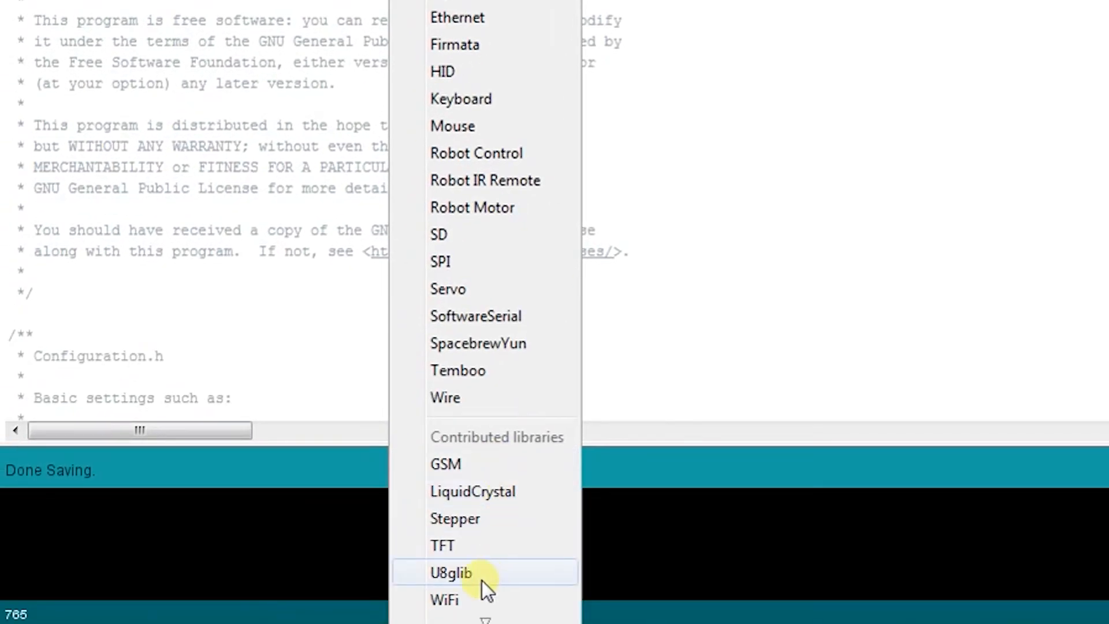
mouse_move(505, 594)
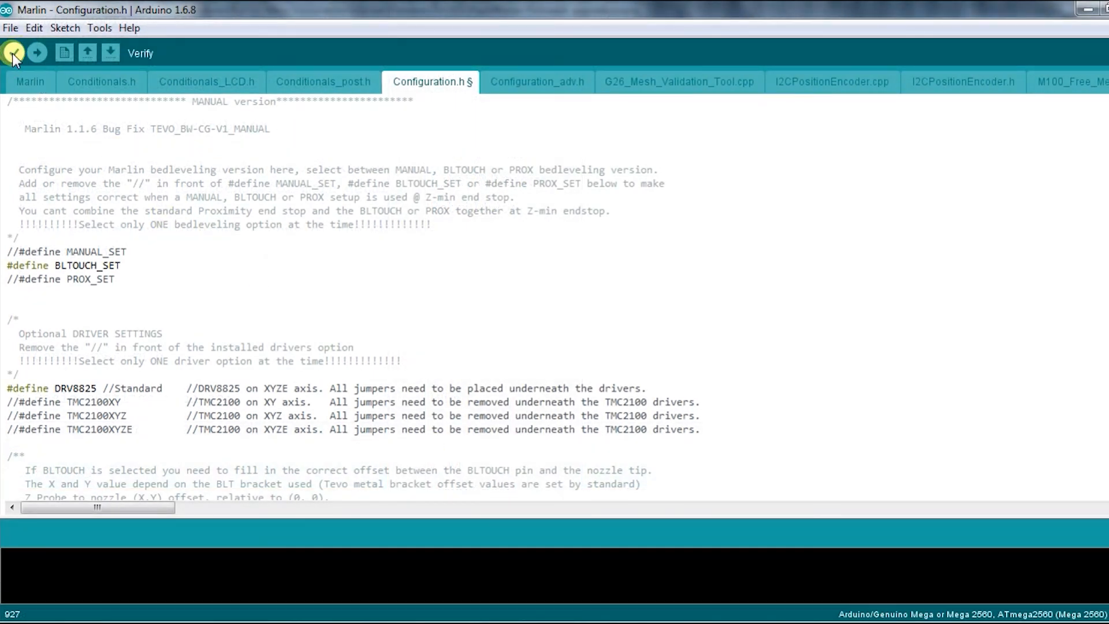
Step: Verify the Marlin sketch, which compiles using 49% of program storage, then upload it to the printer
click(15, 52)
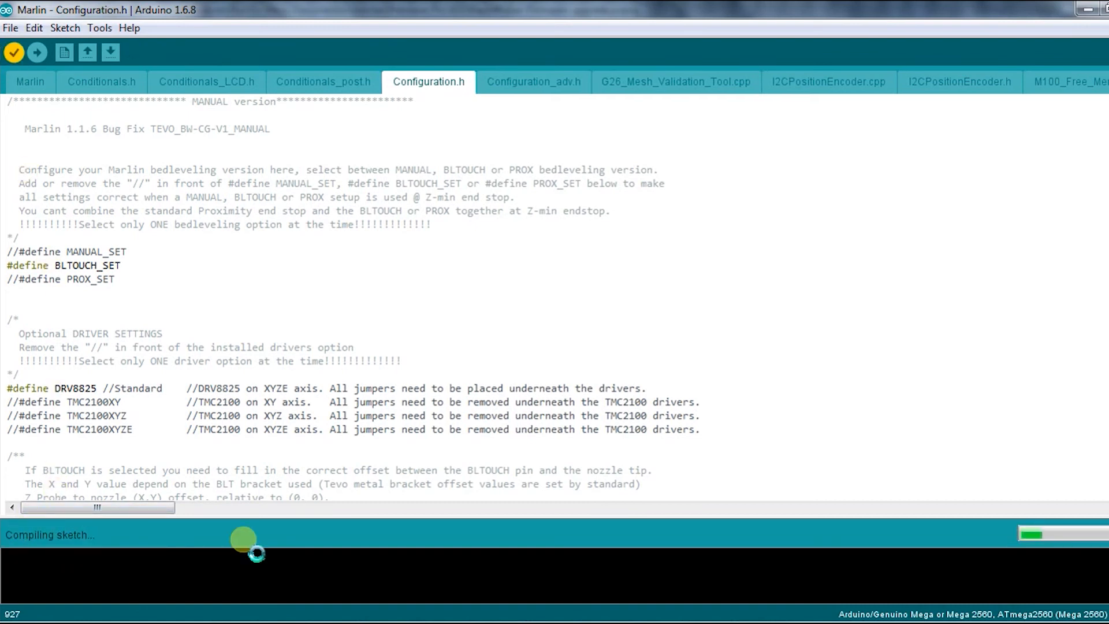
mouse_move(1072, 573)
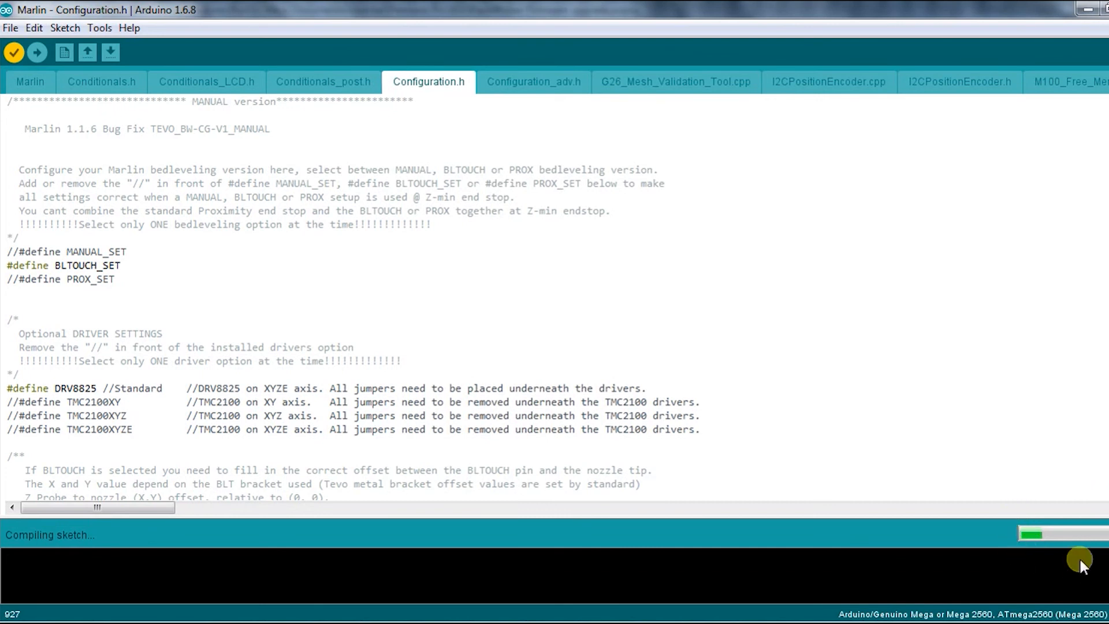
mouse_move(888, 490)
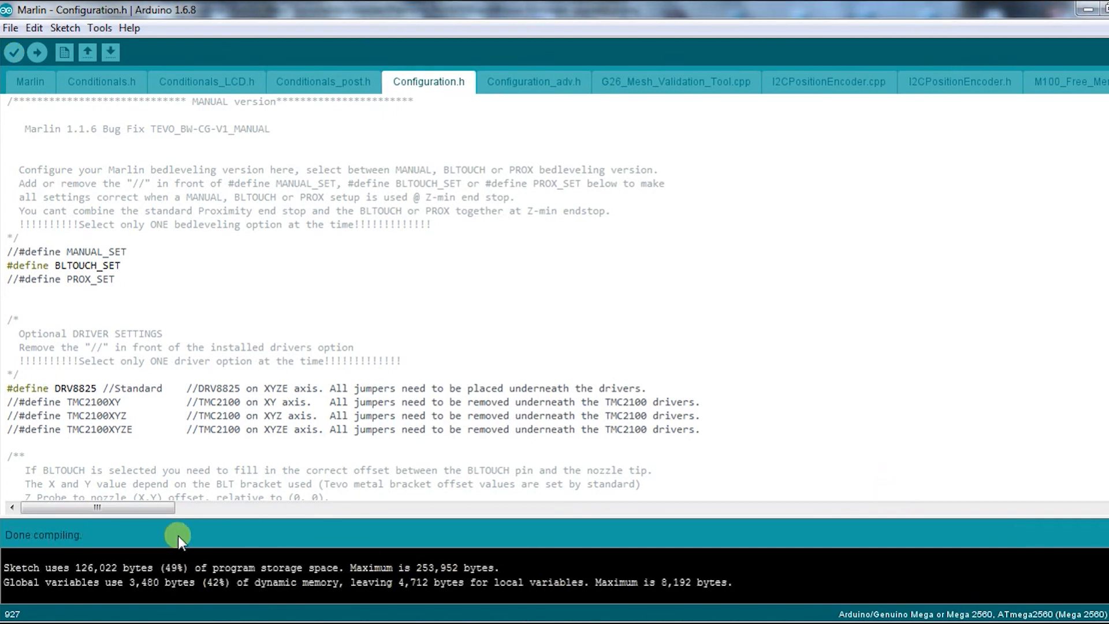
mouse_move(292, 547)
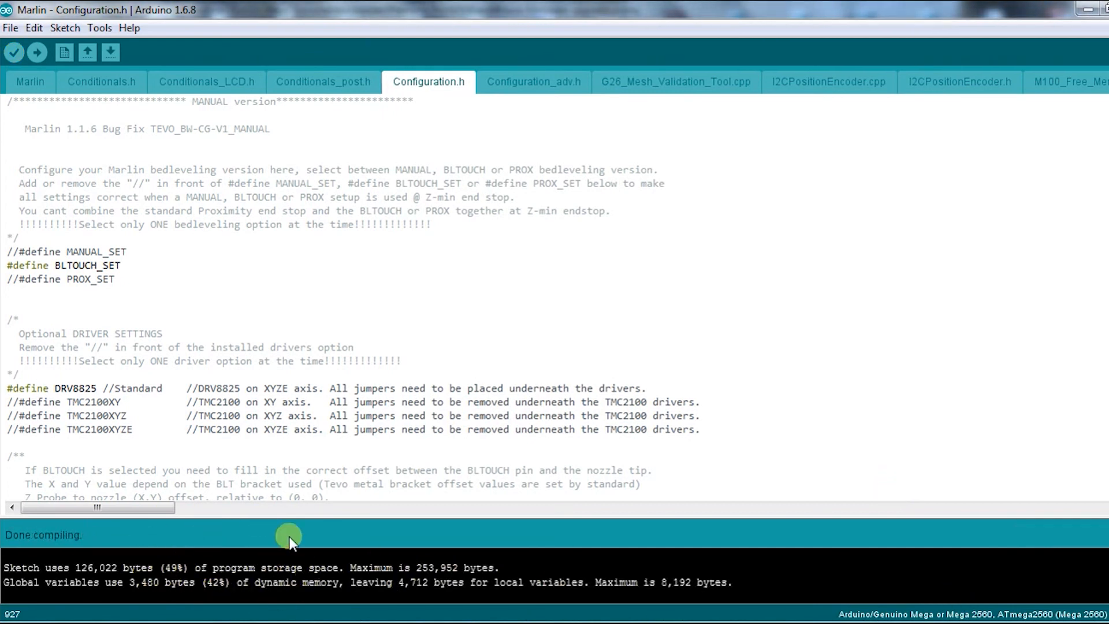
mouse_move(283, 534)
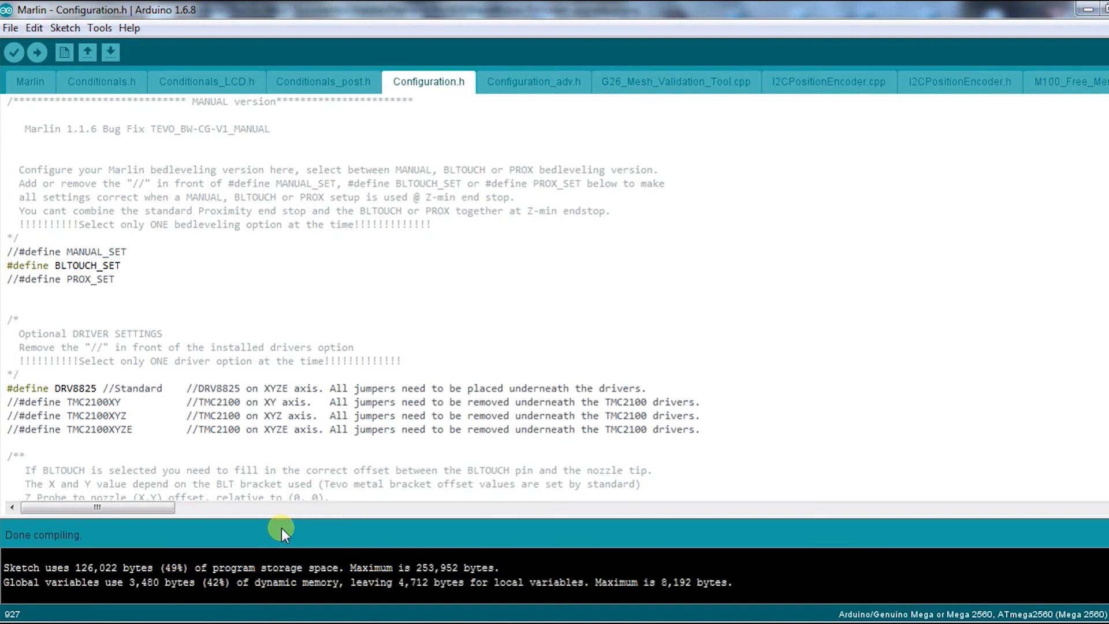
mouse_move(38, 53)
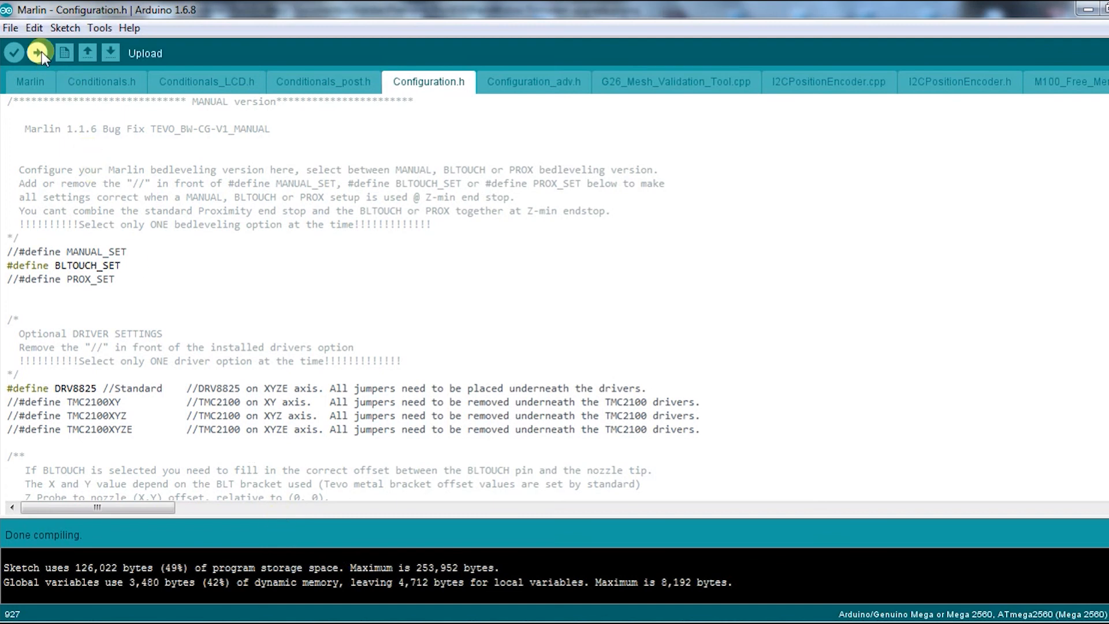
click(38, 53)
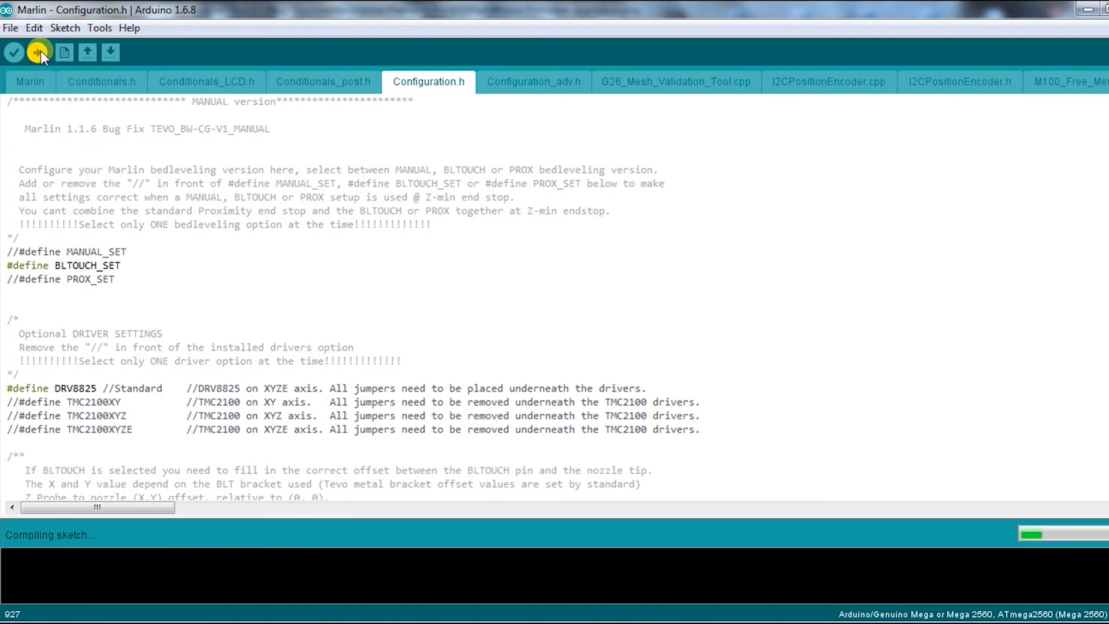